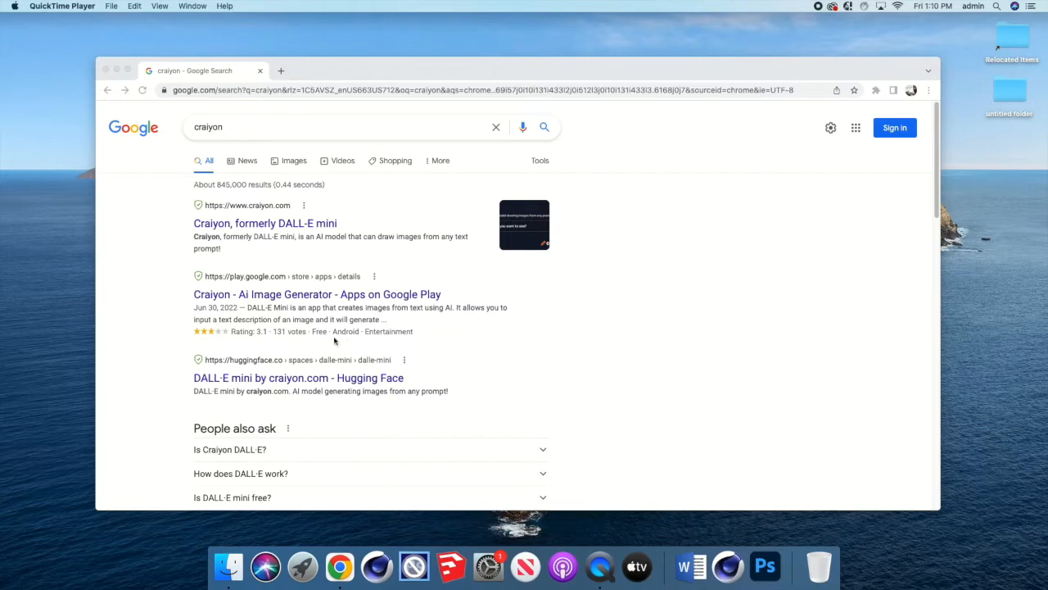
pyautogui.moveTo(205, 217)
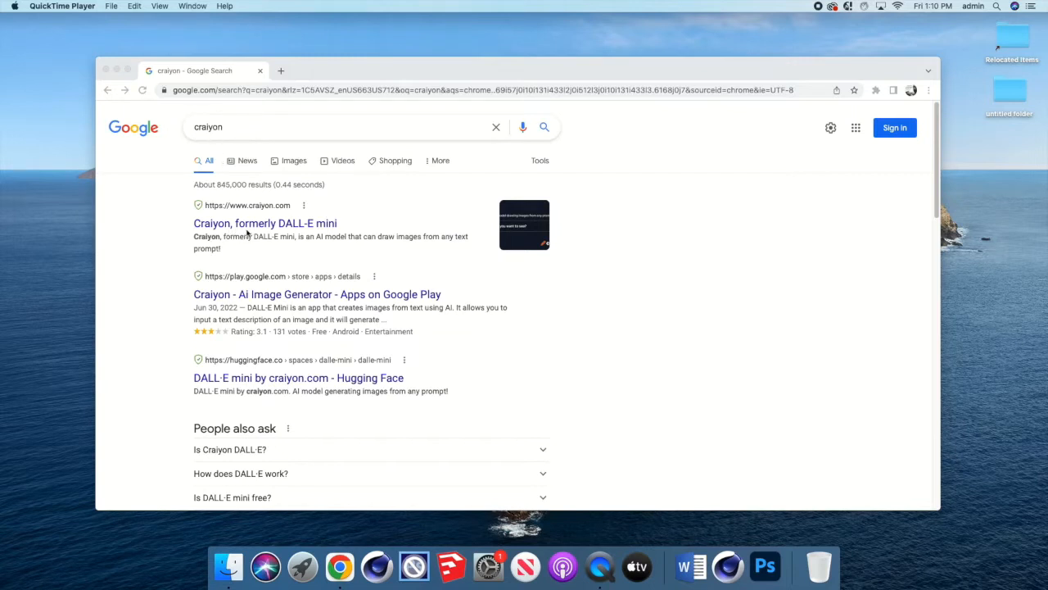
pyautogui.moveTo(294, 234)
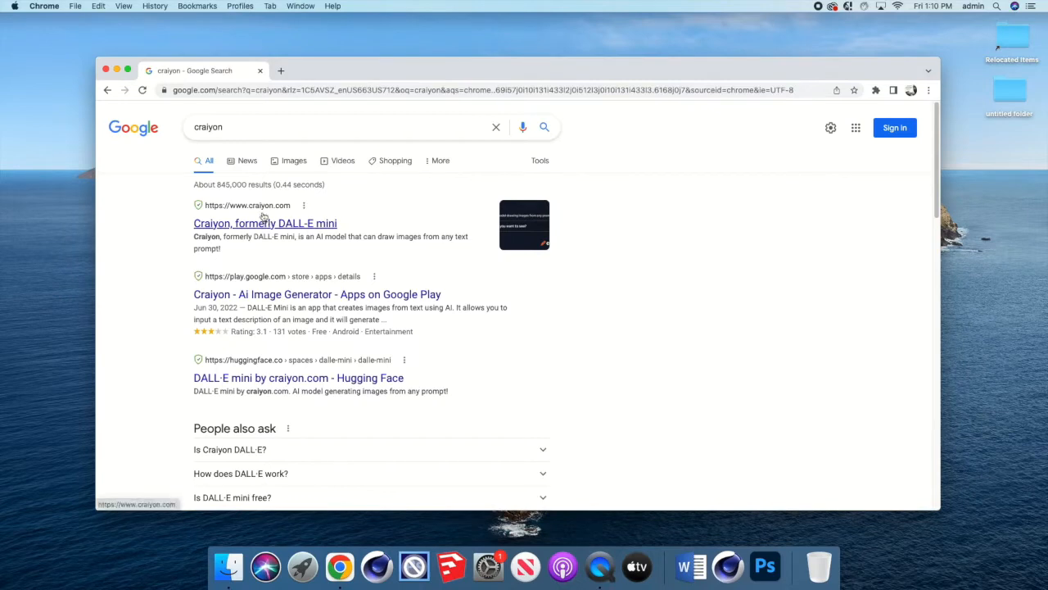
# Open the 'Craiyon, formerly DALL·E mini' result from the craiyon search results.
pyautogui.click(264, 223)
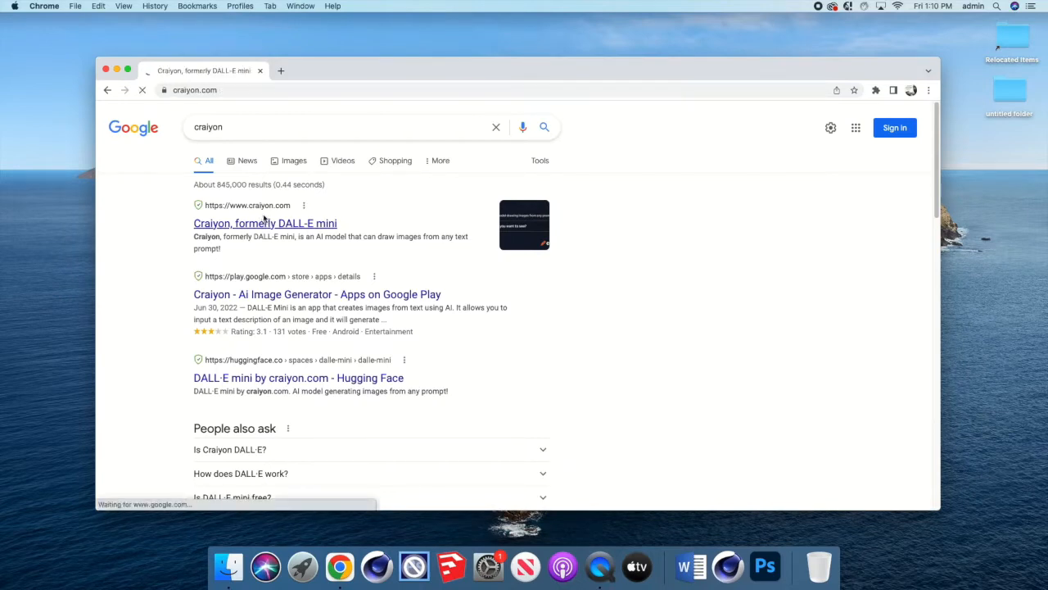
# Enter the prompt 'sandwich face cartoon' in Craiyon and start drawing.
pyautogui.click(264, 223)
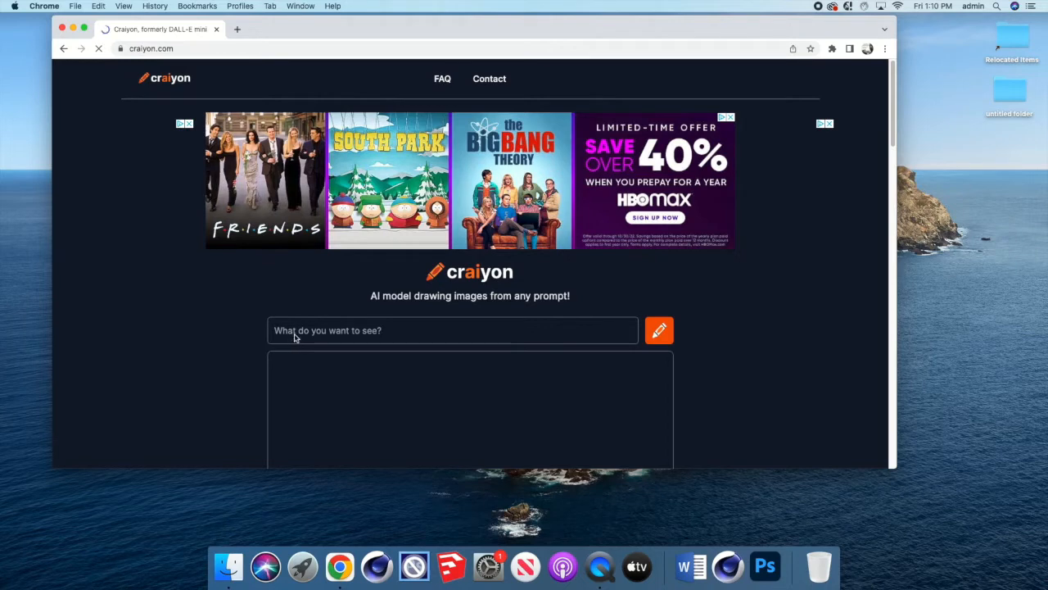
pyautogui.click(453, 330)
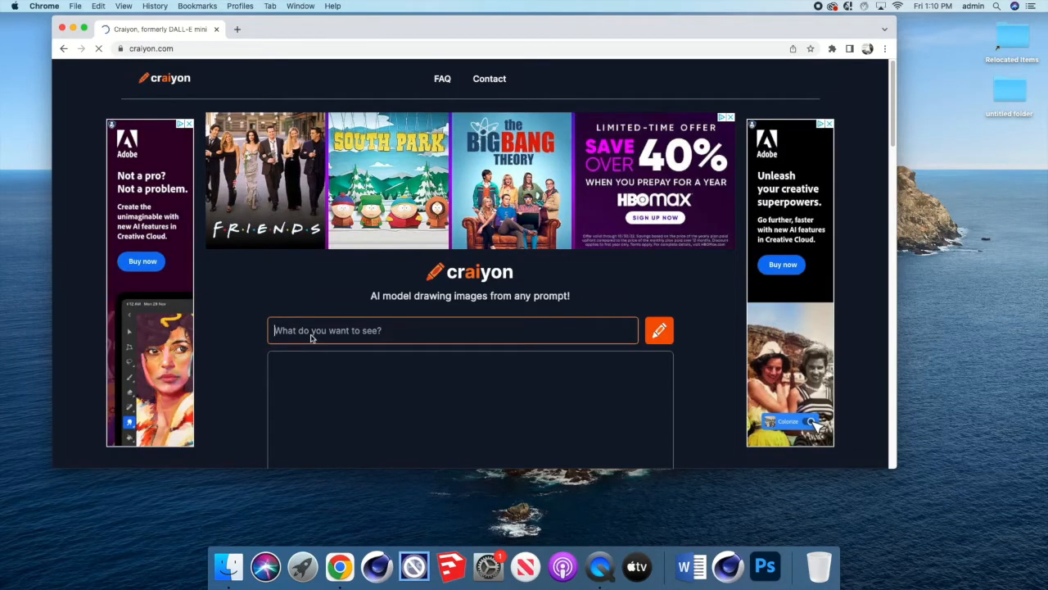
pyautogui.write('sandwich face')
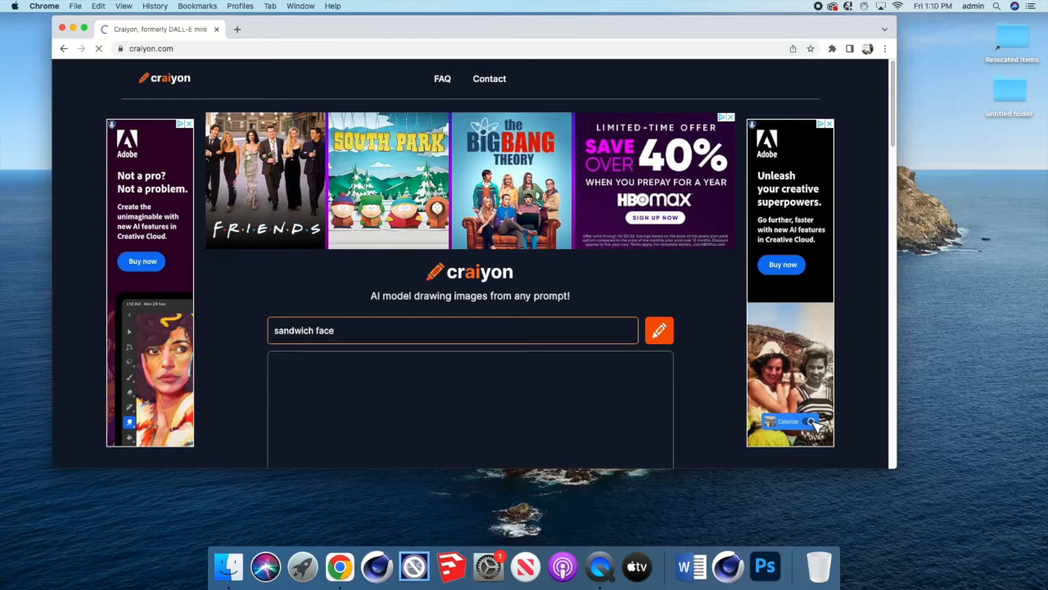
pyautogui.write('carto')
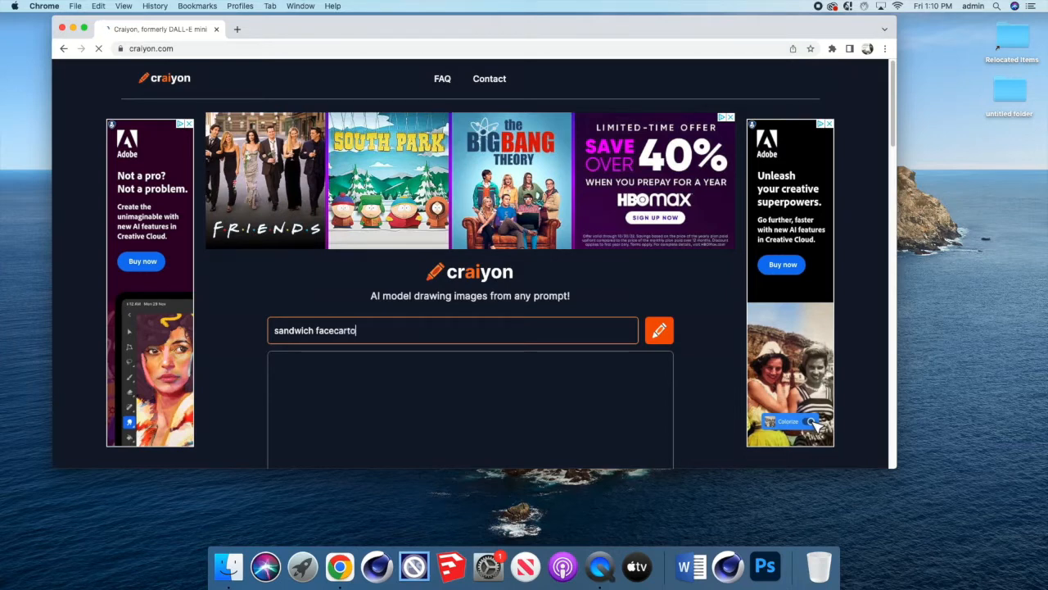
pyautogui.write('on')
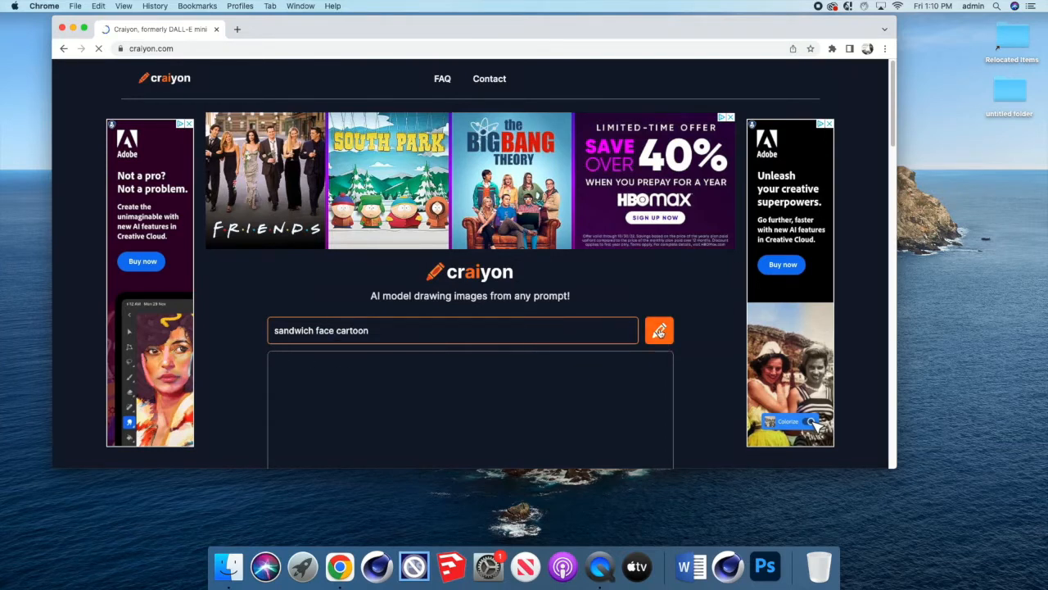
pyautogui.click(659, 330)
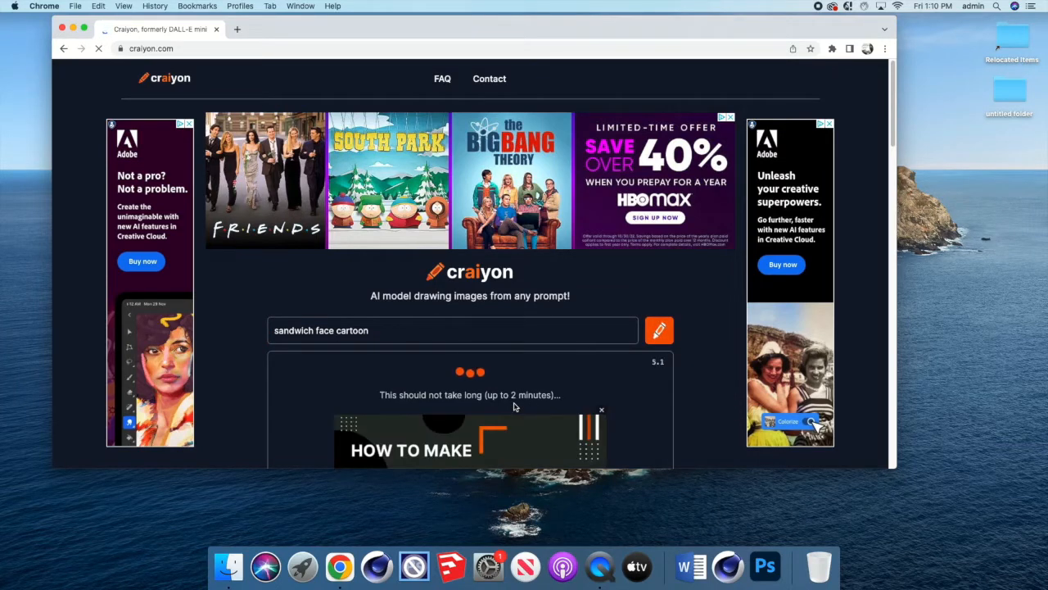
# Scroll the nine generated images and enlarge the big-eyed bread-slice face.
pyautogui.scroll(-3)
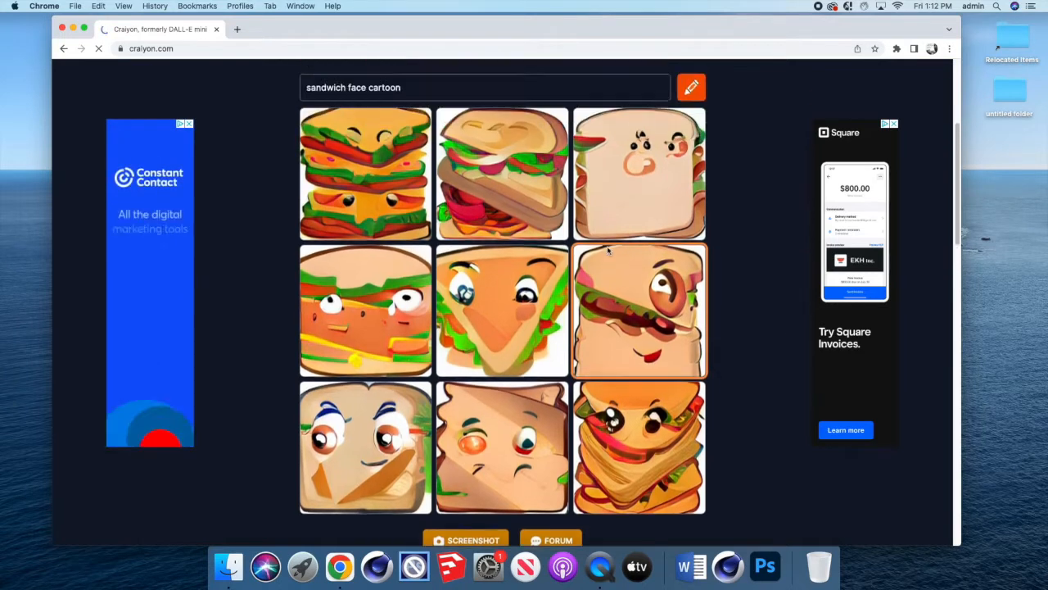
pyautogui.scroll(3)
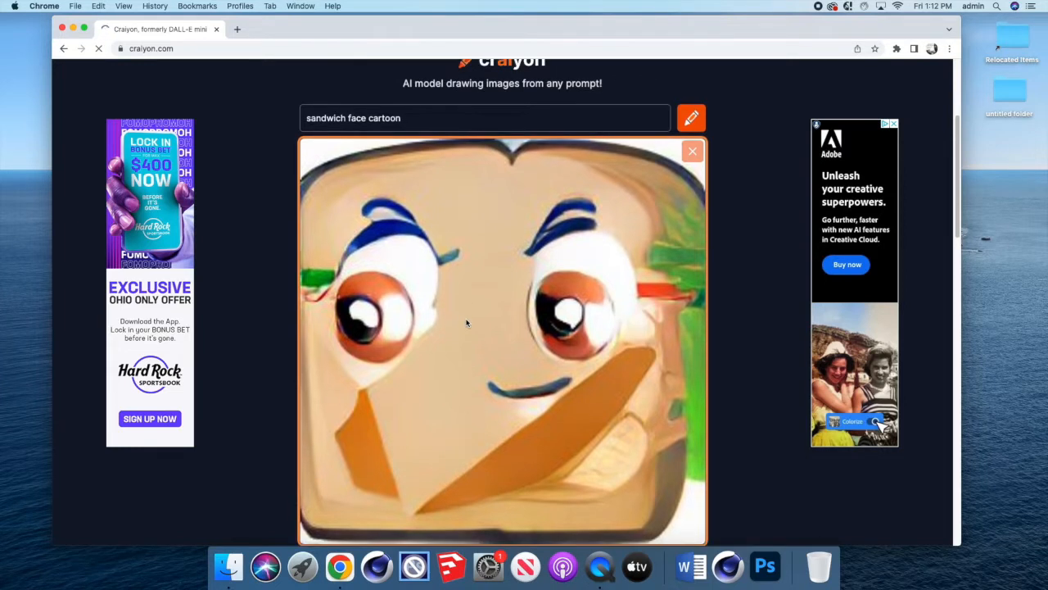
pyautogui.scroll(-3)
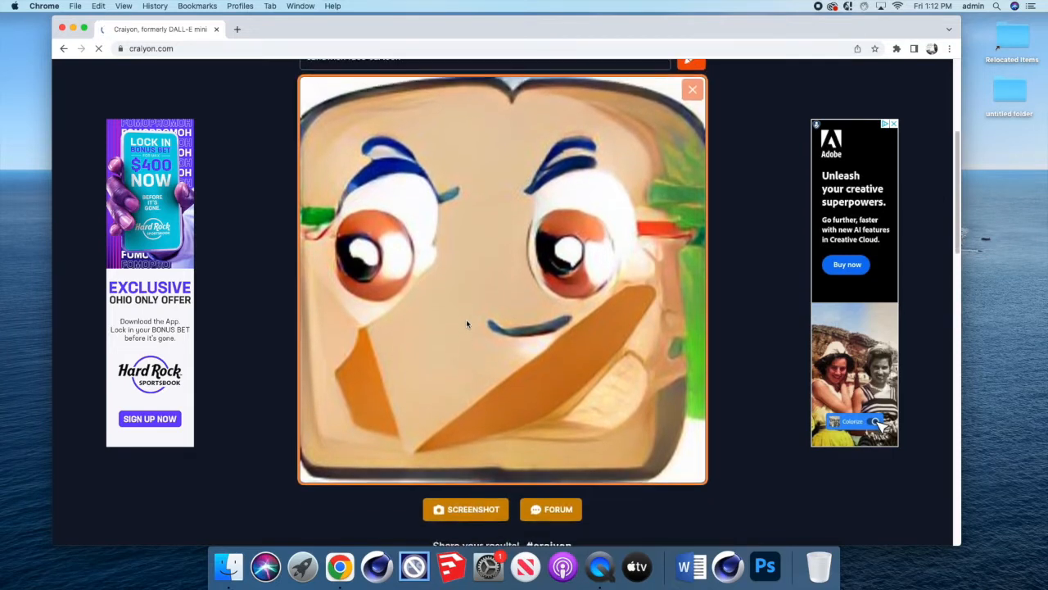
pyautogui.scroll(-3)
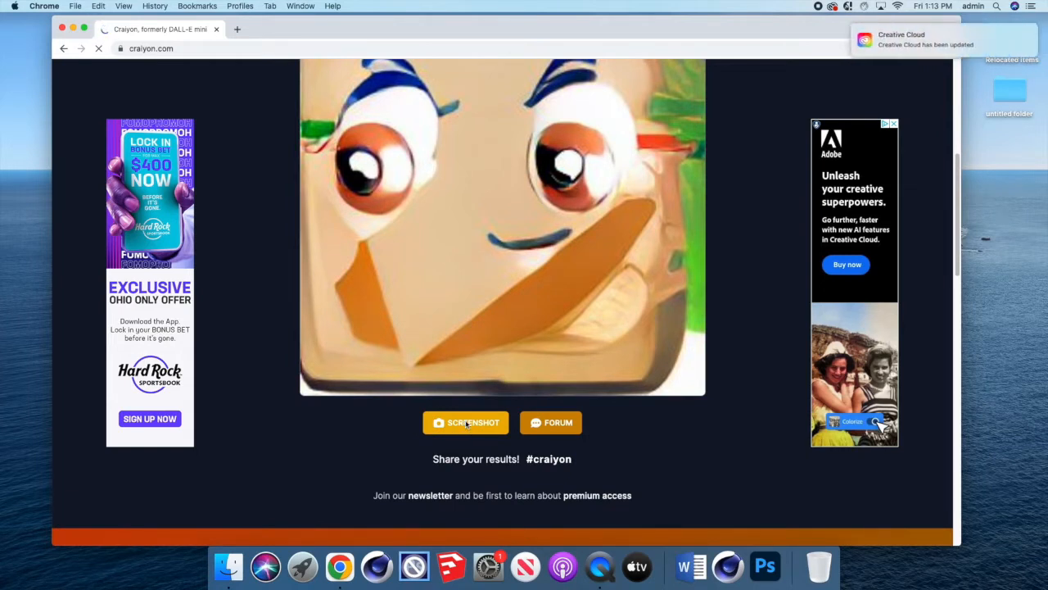
pyautogui.moveTo(407, 440)
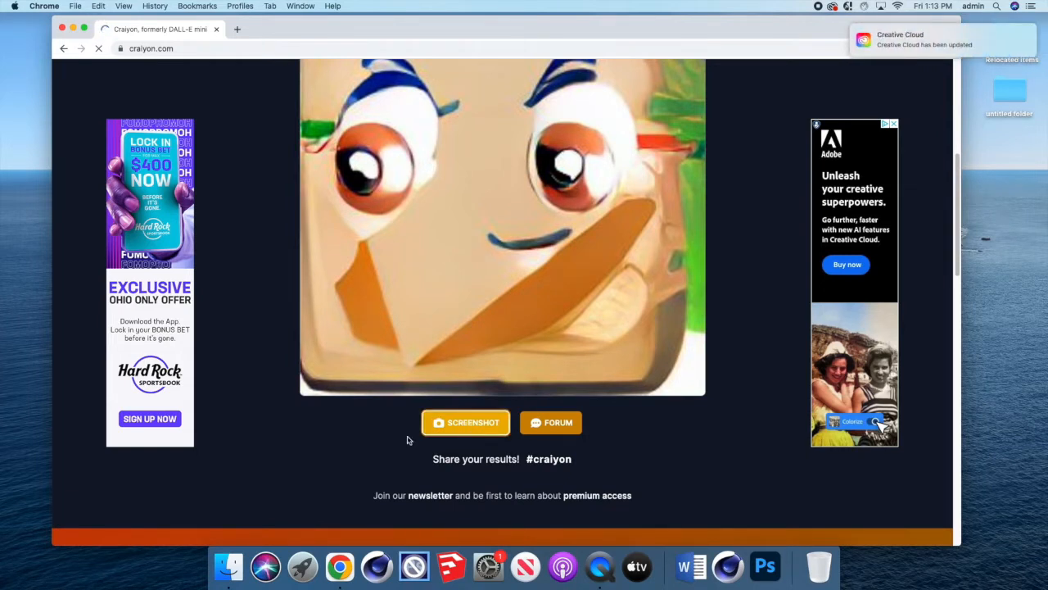
# Save a Craiyon screenshot of the enlarged sandwich face as a PNG on the desktop.
pyautogui.click(466, 422)
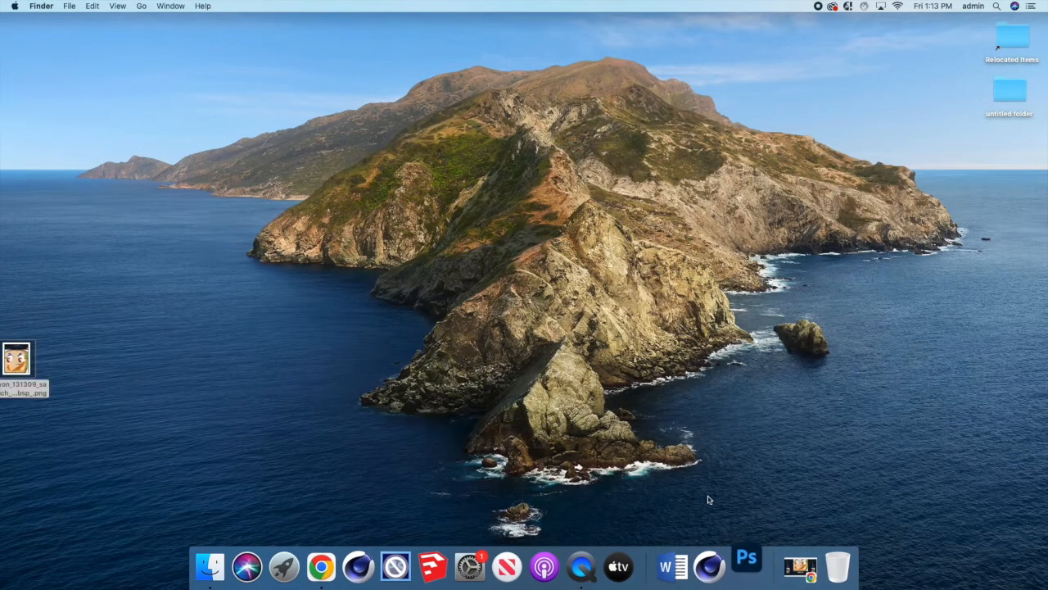
# Launch Photoshop and create an 11 x 14 inch, 300 ppi print document.
pyautogui.click(746, 566)
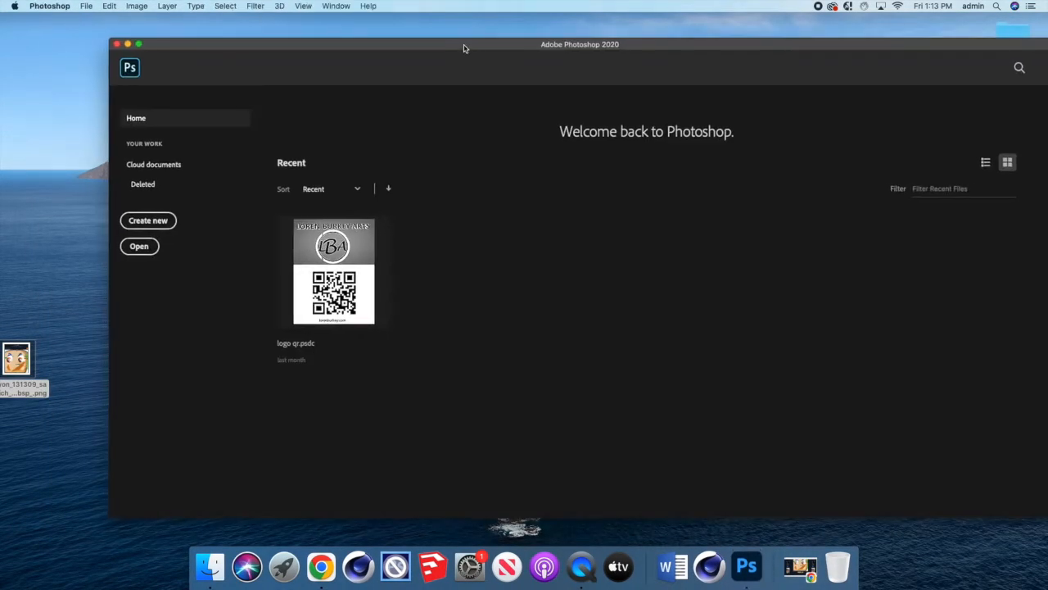
pyautogui.click(147, 219)
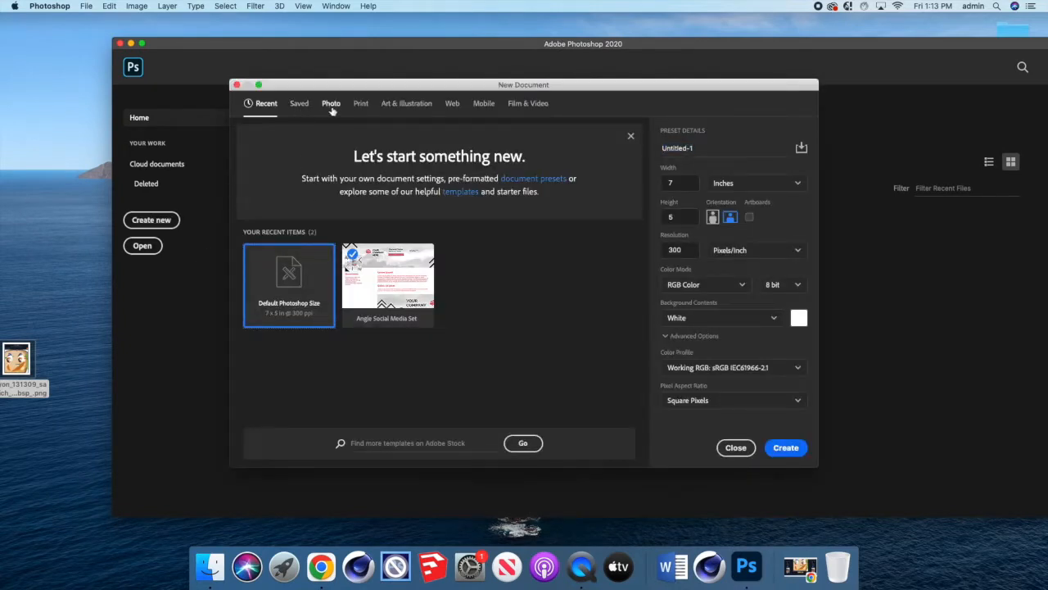
pyautogui.click(330, 103)
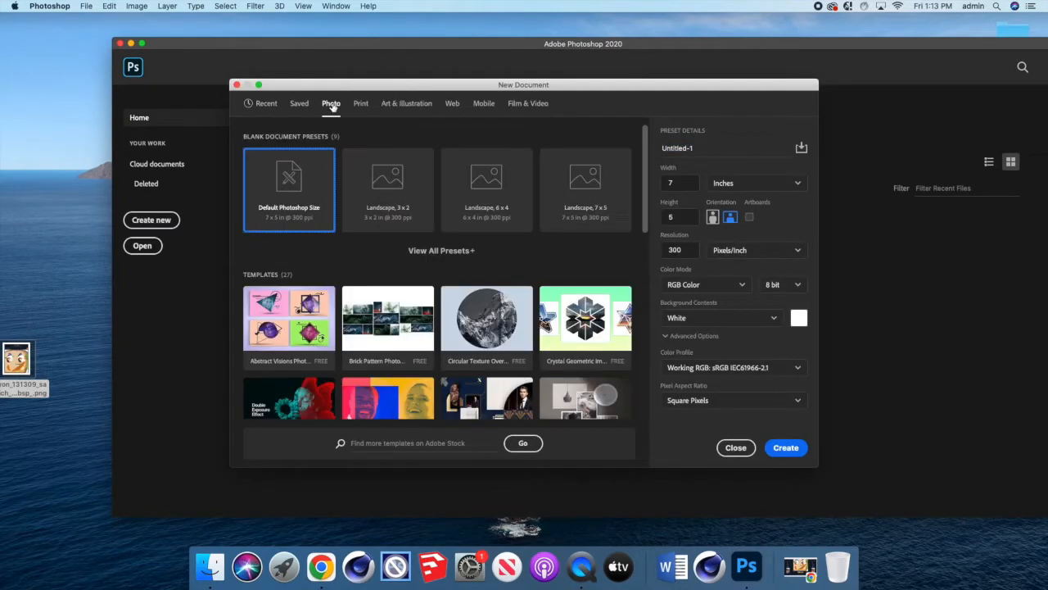
pyautogui.moveTo(360, 104)
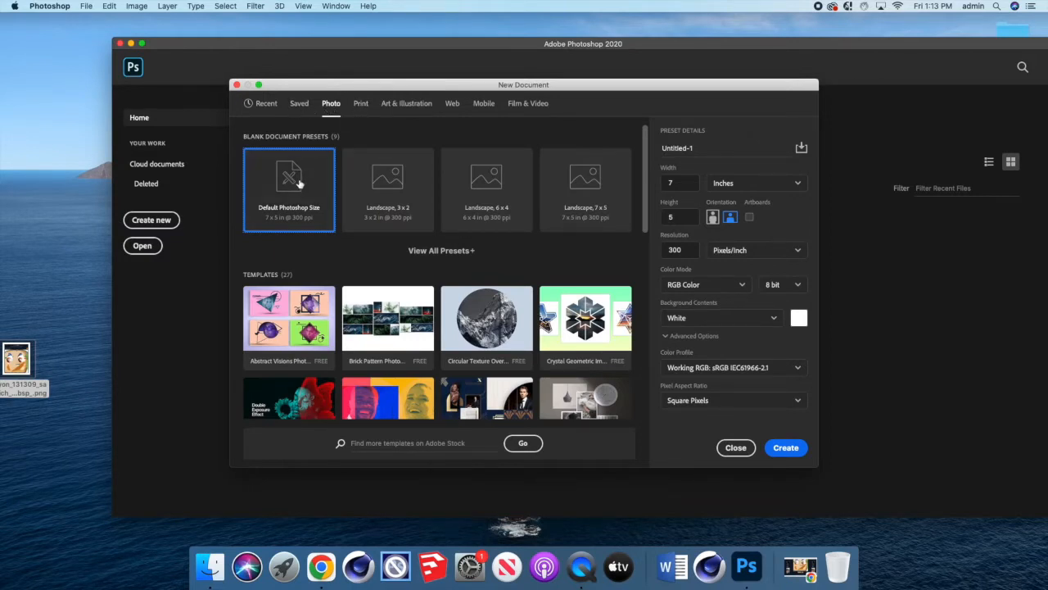
pyautogui.moveTo(355, 142)
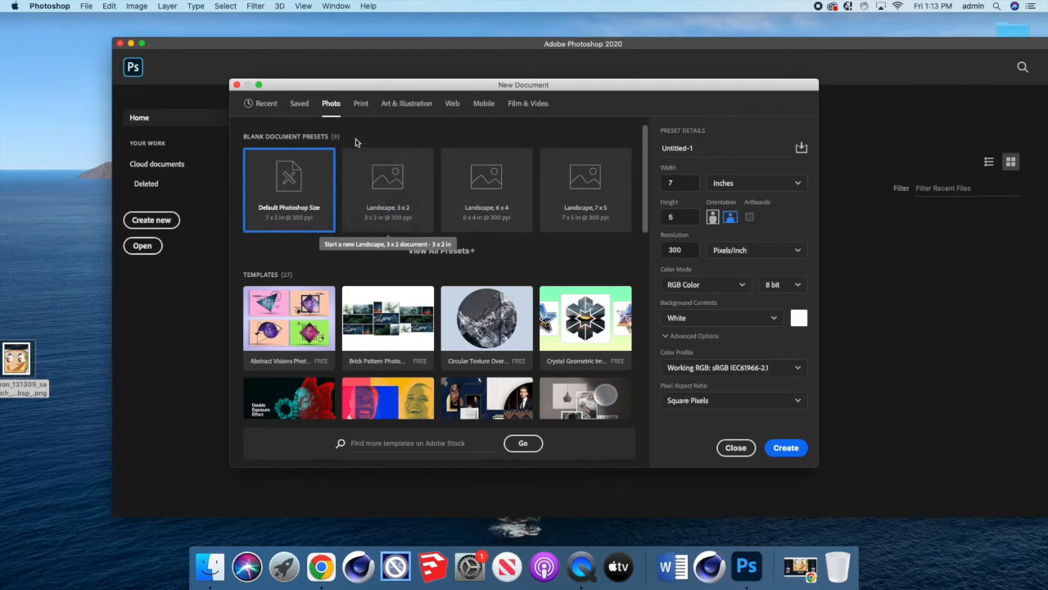
pyautogui.click(360, 103)
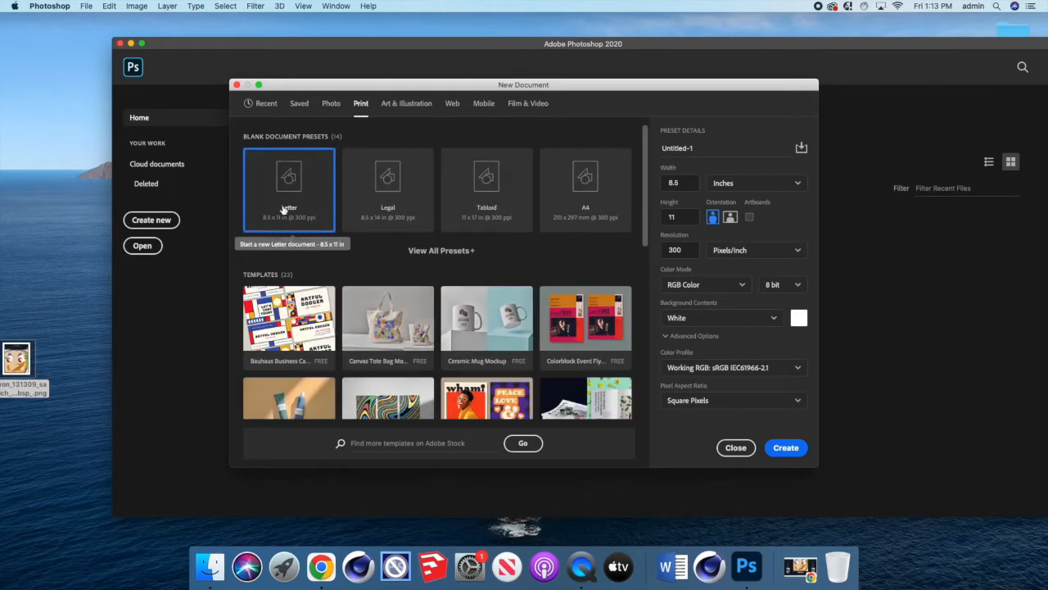
pyautogui.moveTo(289, 207)
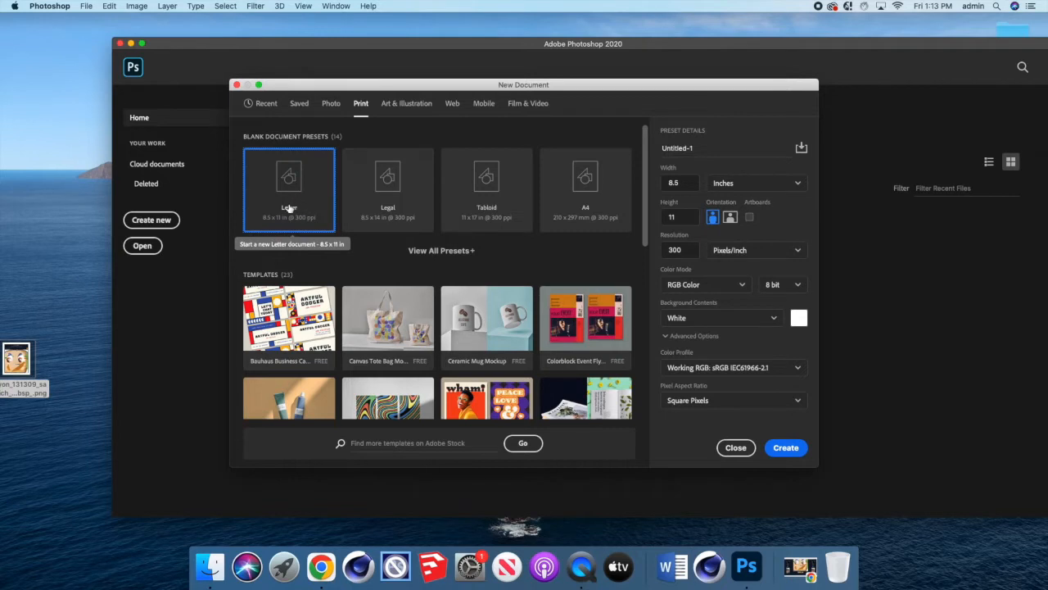
pyautogui.moveTo(290, 221)
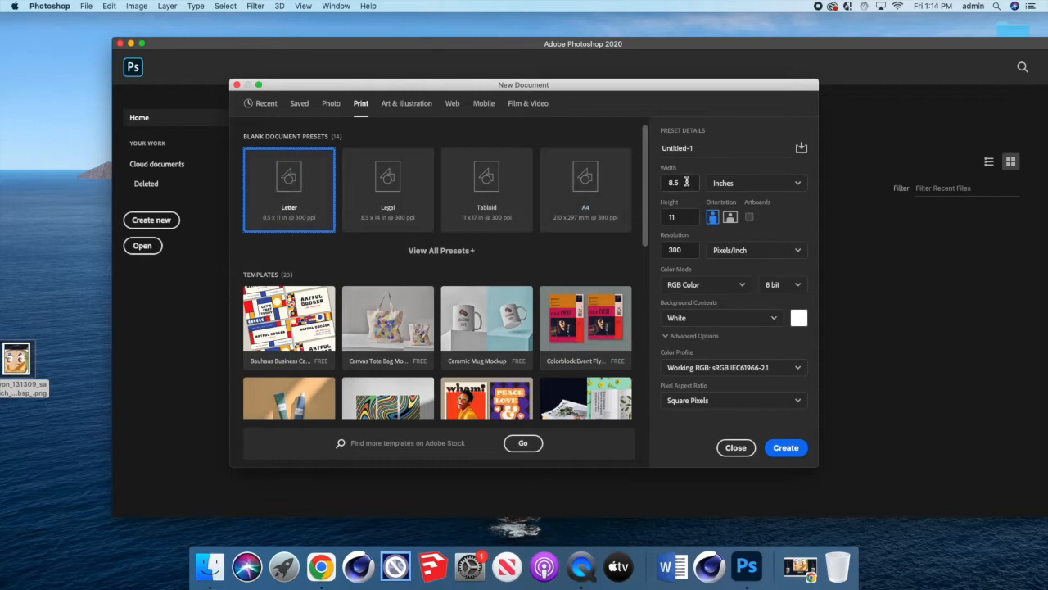
pyautogui.click(680, 182)
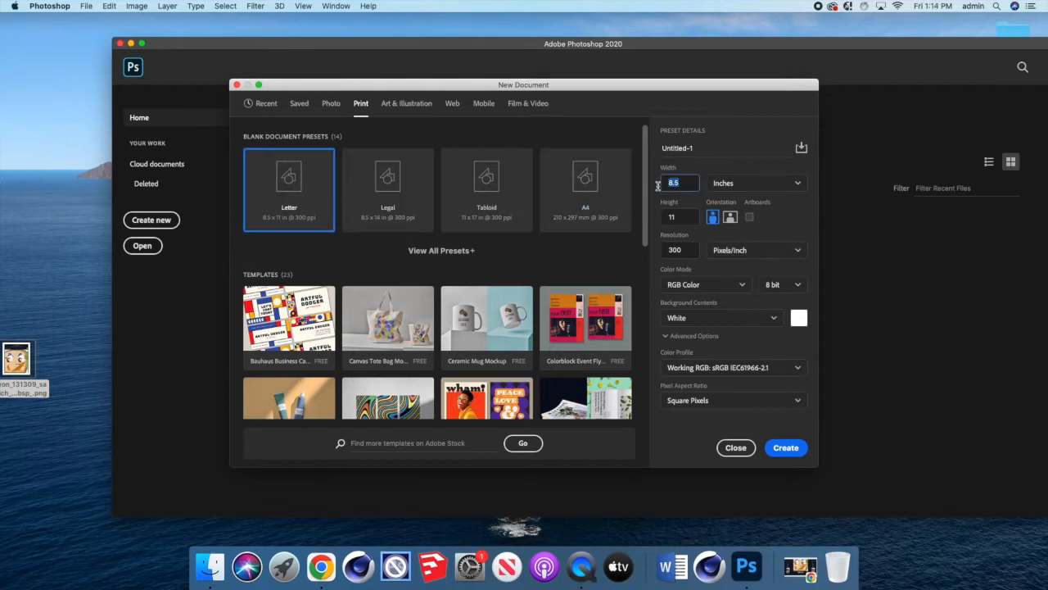
pyautogui.write('11')
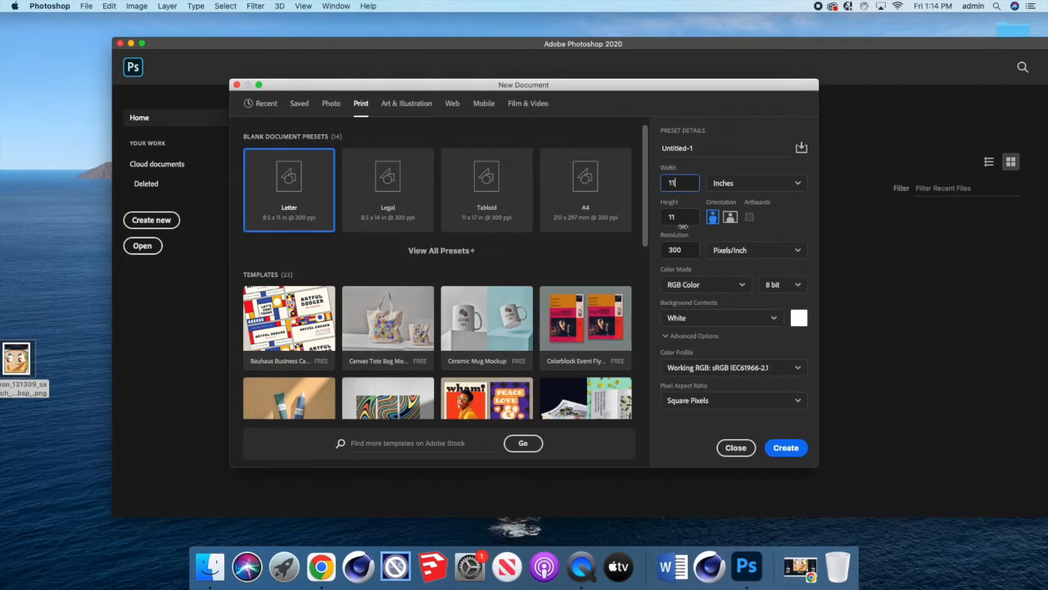
pyautogui.write('14')
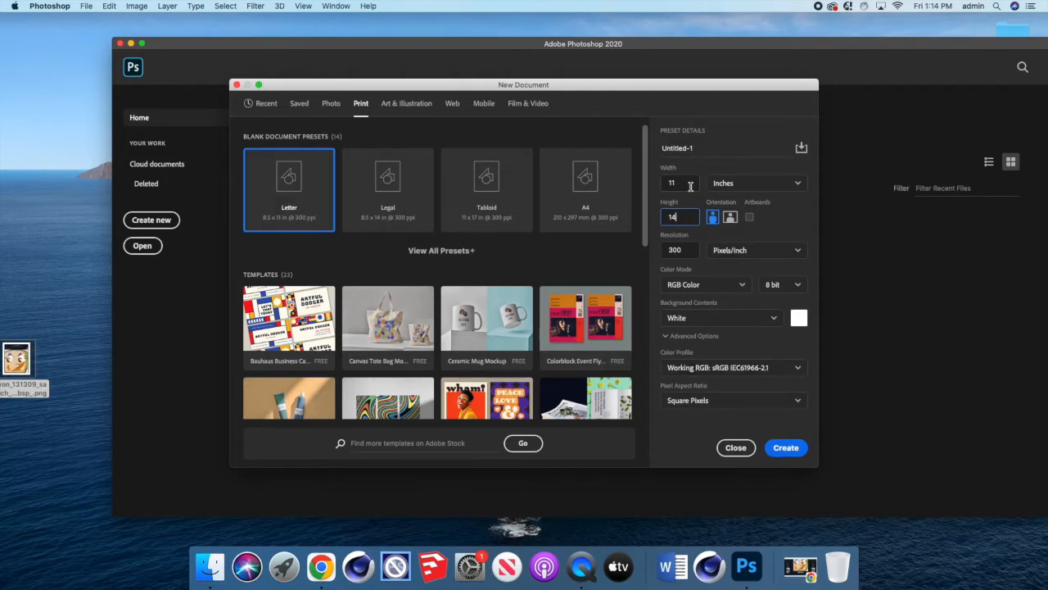
pyautogui.click(734, 448)
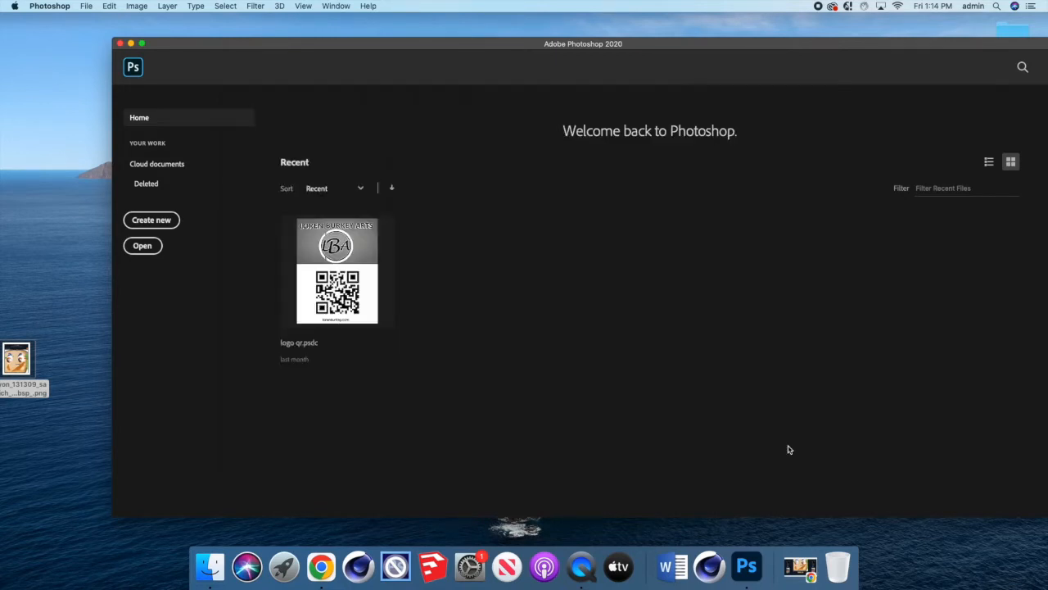
# Embed the Craiyon sandwich screenshot as a smart object layer in the document.
pyautogui.click(151, 219)
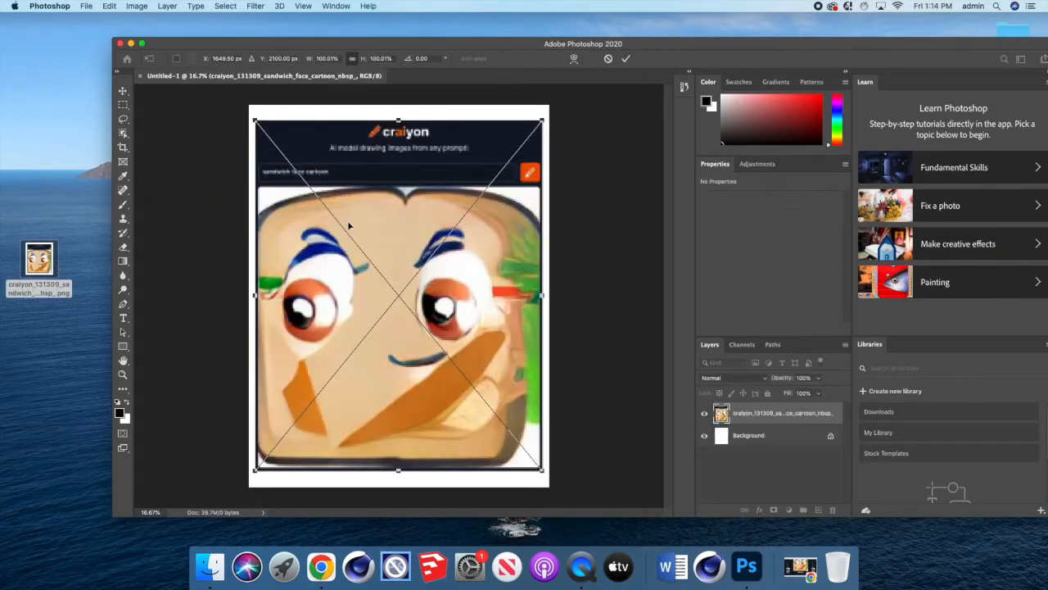
pyautogui.moveTo(448, 269)
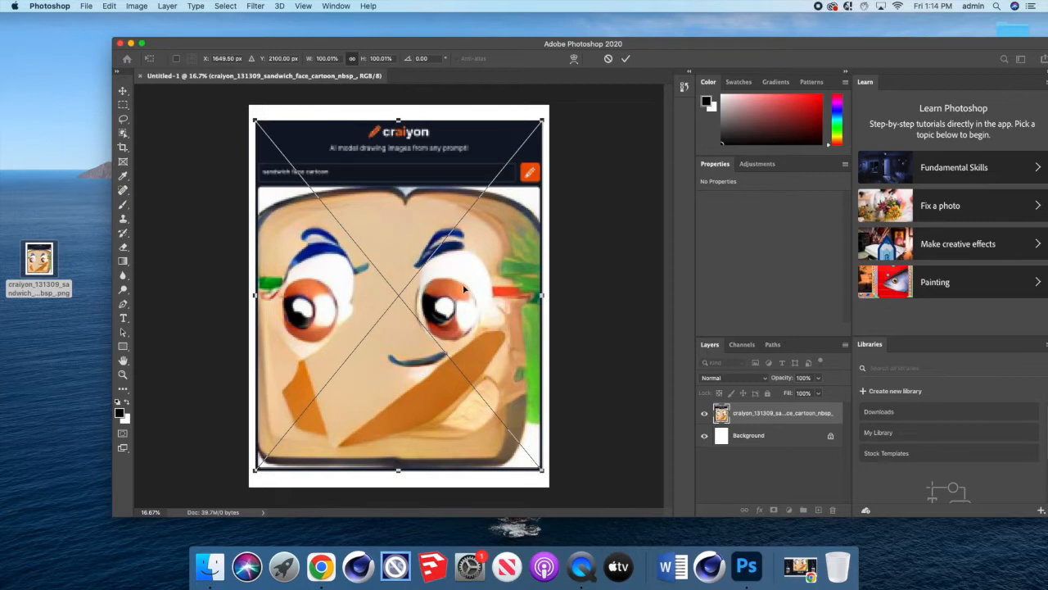
pyautogui.moveTo(377, 277)
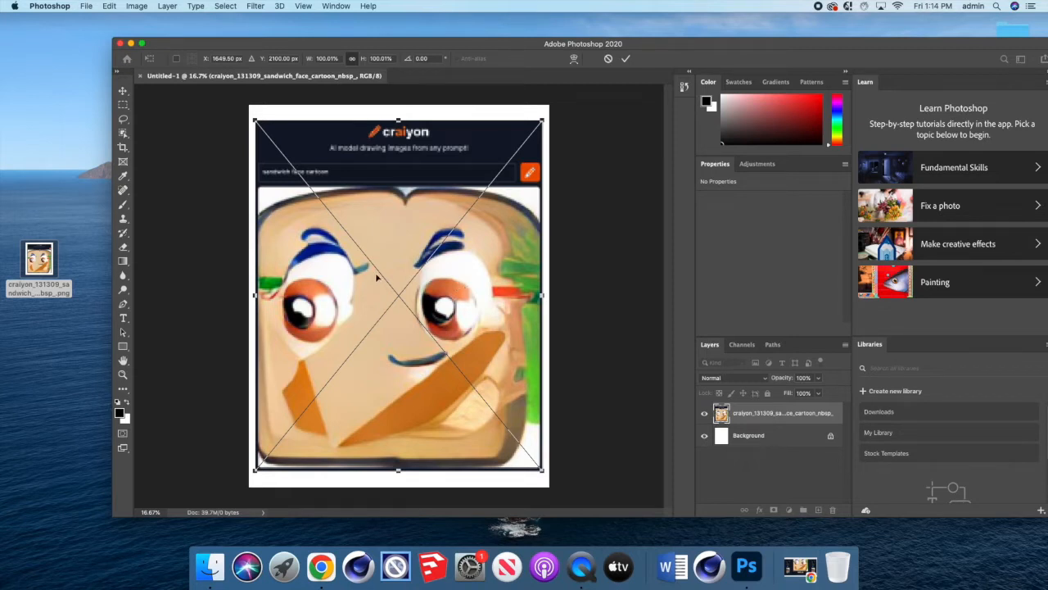
pyautogui.moveTo(398, 294); pyautogui.dragTo(391, 243)
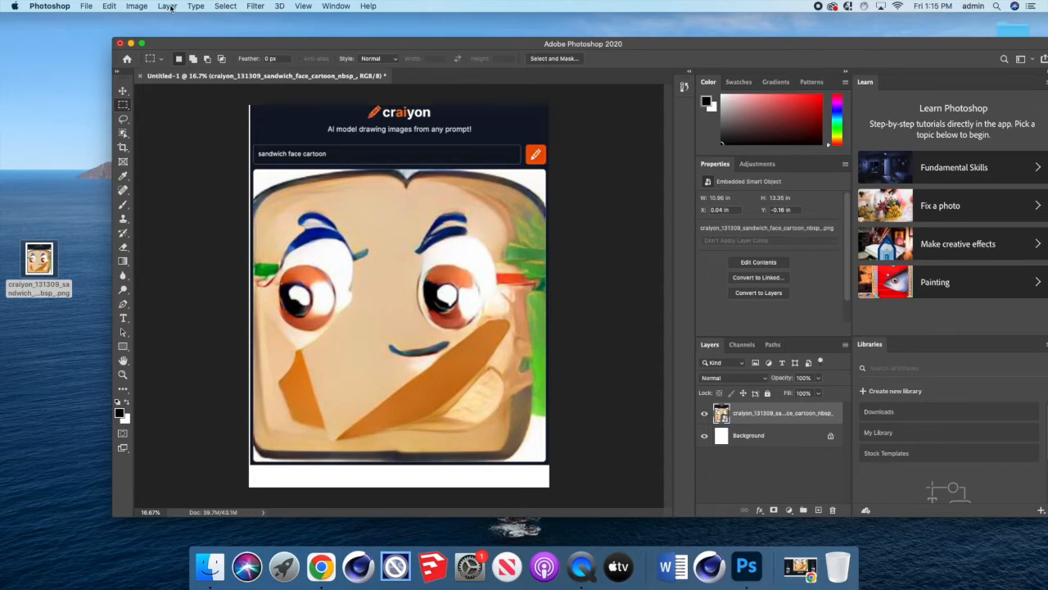
# Rasterize the smart object and delete the Craiyon header area above the face.
pyautogui.click(167, 6)
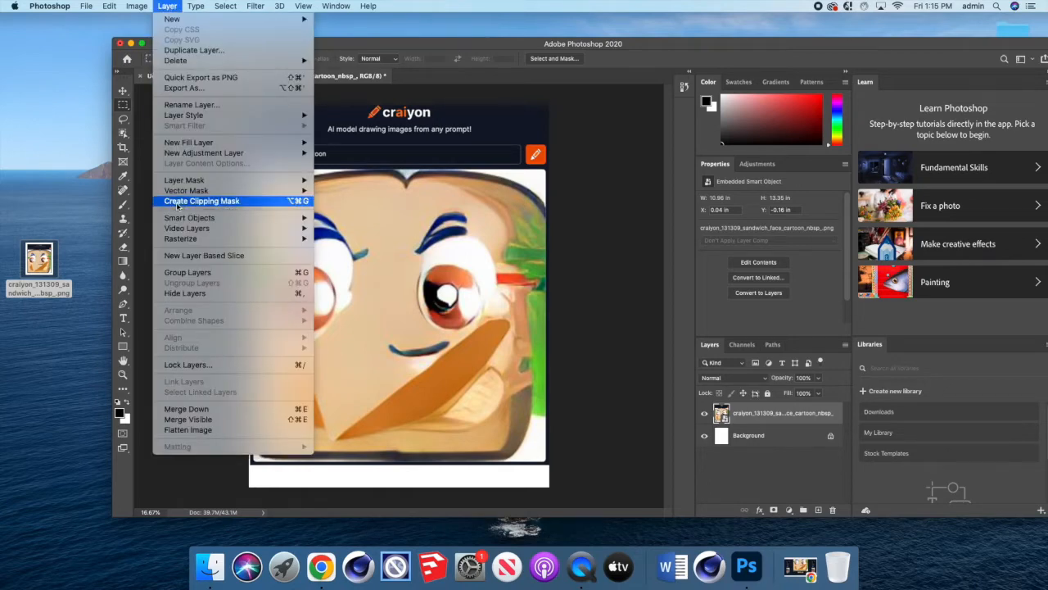
pyautogui.moveTo(180, 238)
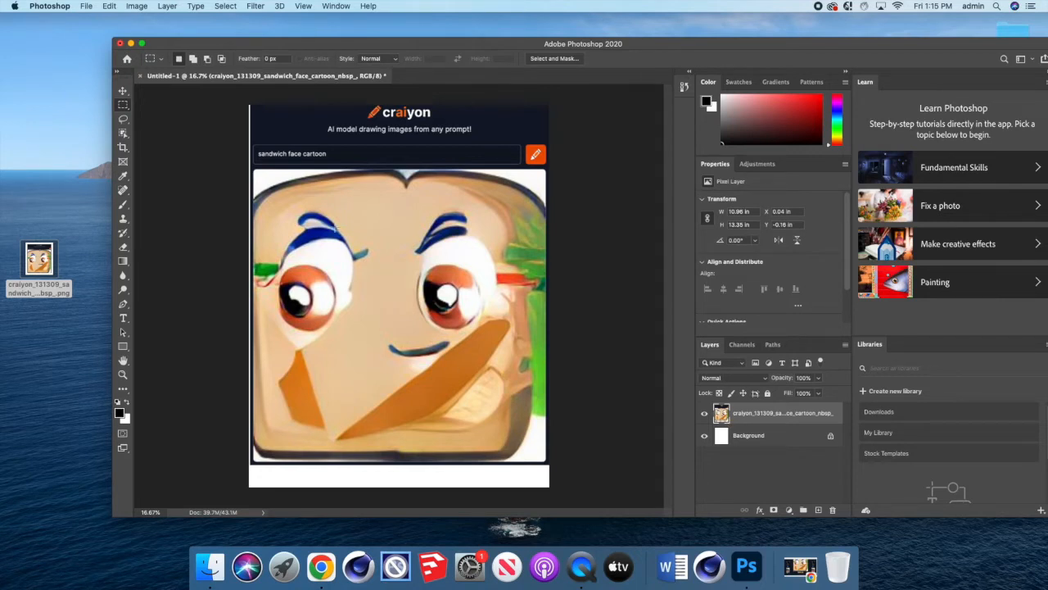
pyautogui.moveTo(256, 168)
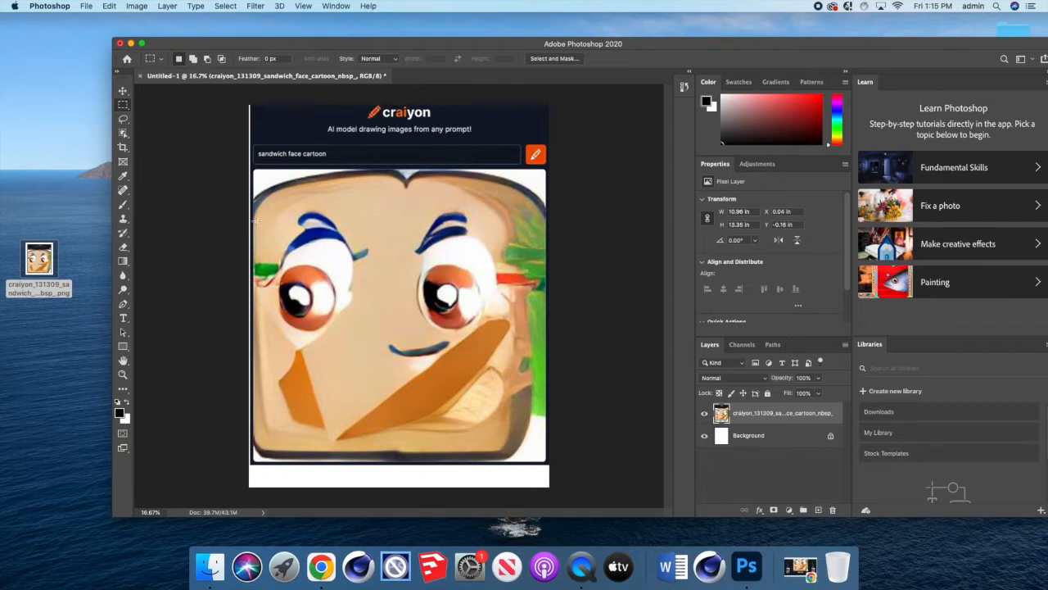
pyautogui.moveTo(412, 251)
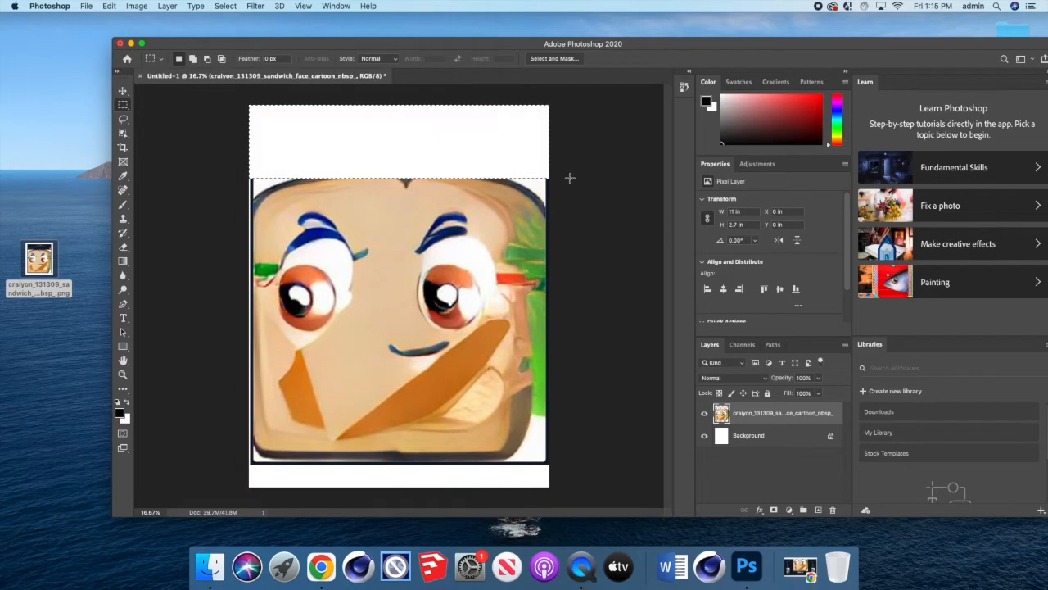
pyautogui.moveTo(328, 285)
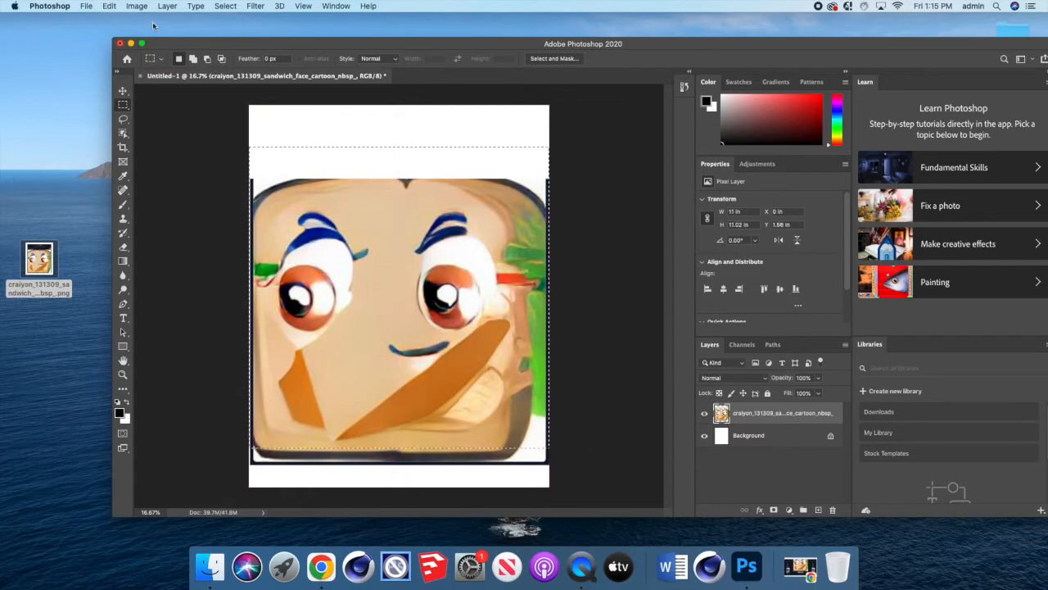
pyautogui.click(135, 6)
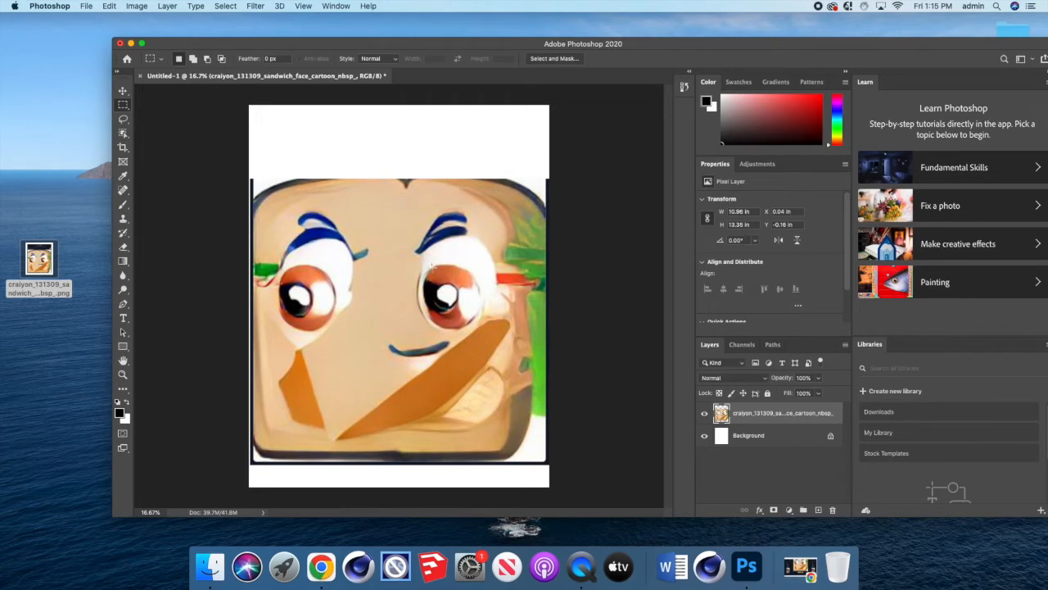
pyautogui.moveTo(35, 99)
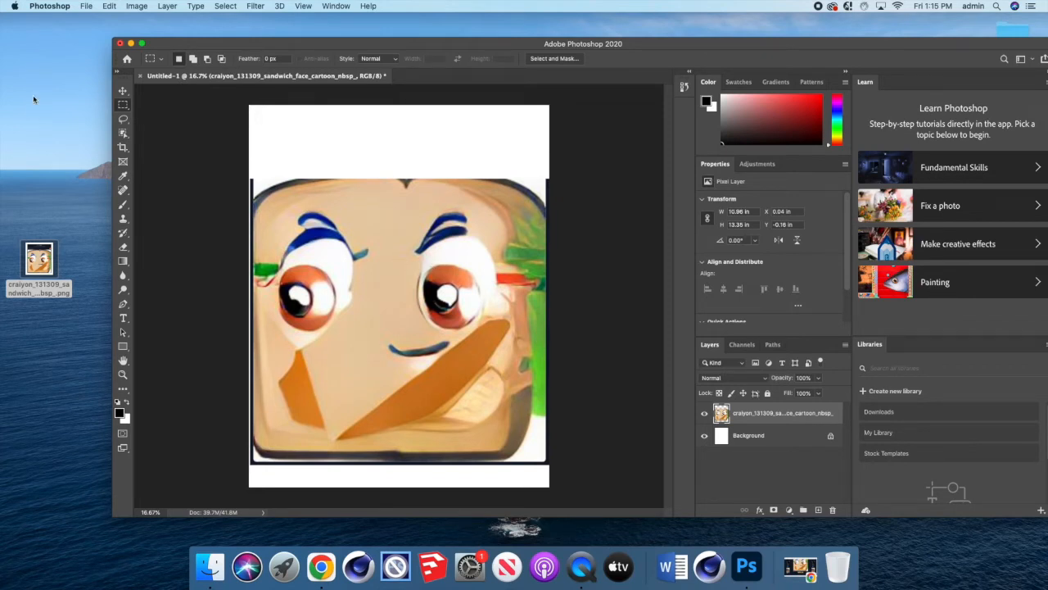
# Drag the sandwich-face layer up against the top edge of the canvas.
pyautogui.click(122, 88)
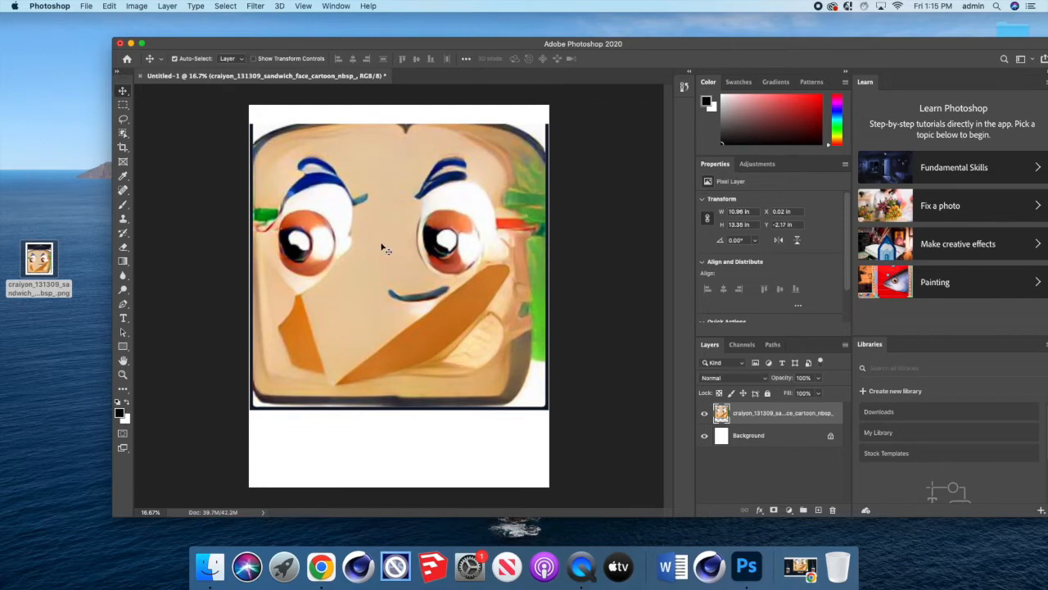
pyautogui.moveTo(156, 29)
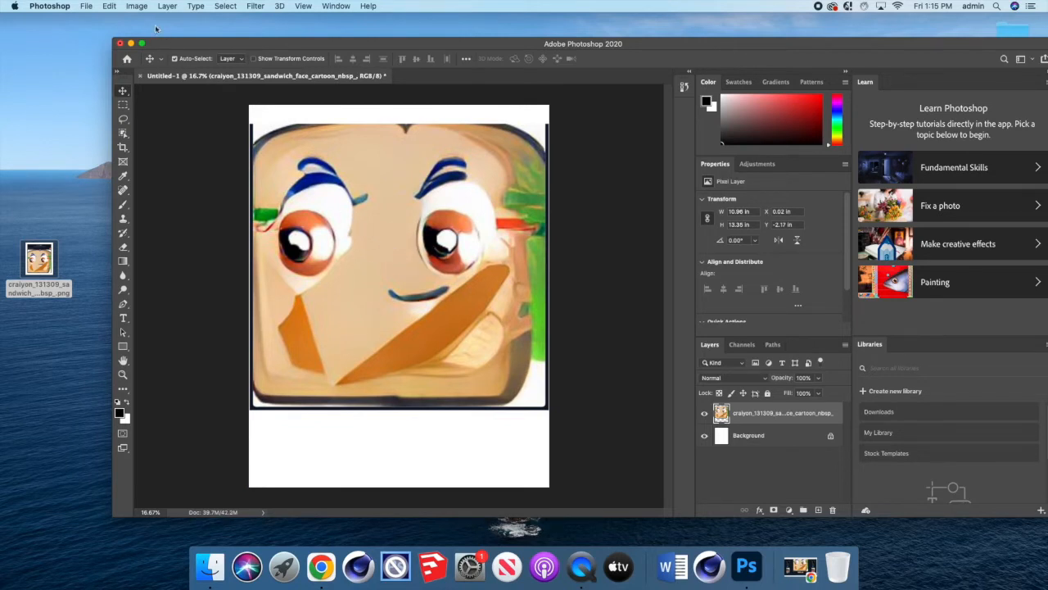
pyautogui.click(137, 5)
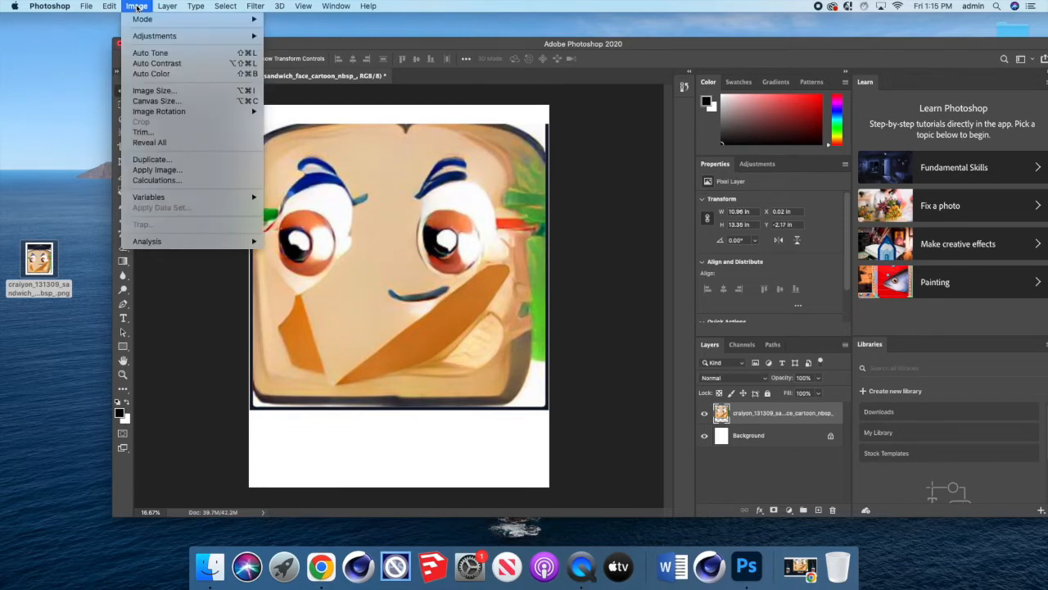
# Scale the sandwich face taller, leaving only a thin white margin.
pyautogui.click(109, 6)
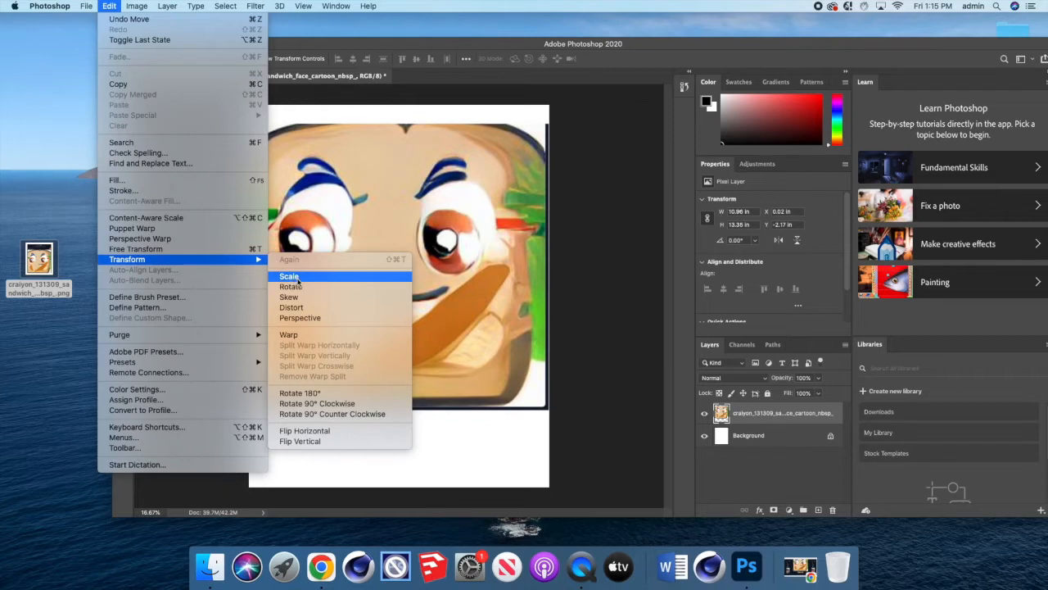
pyautogui.moveTo(290, 286)
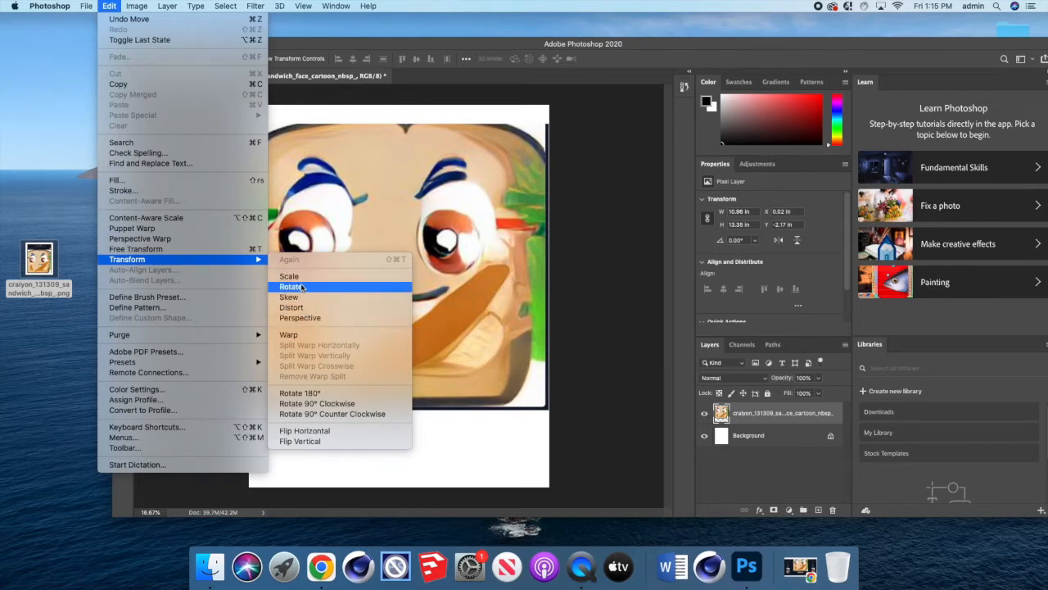
pyautogui.moveTo(289, 276)
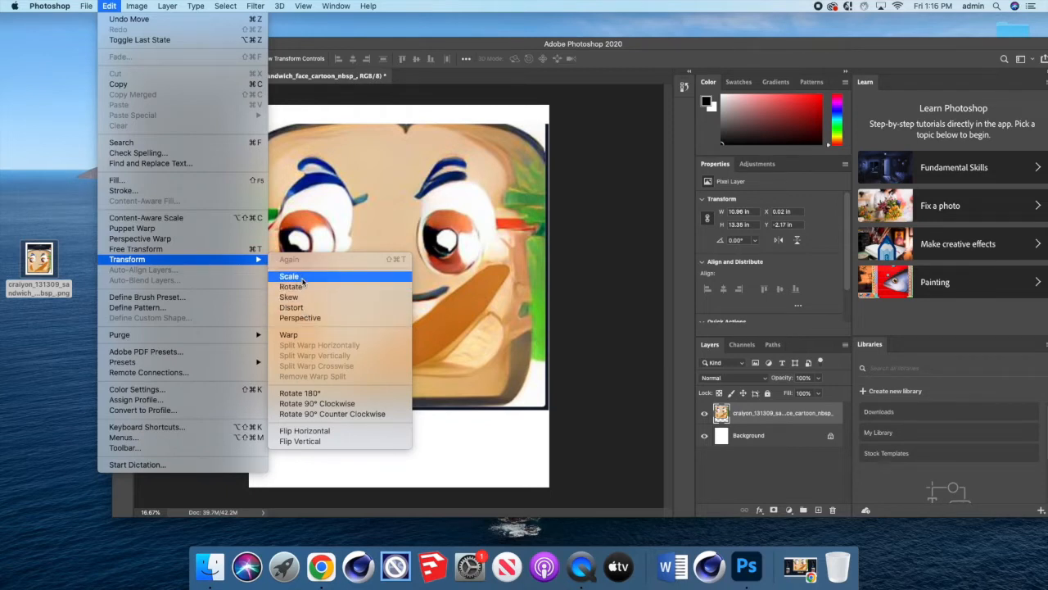
pyautogui.click(289, 276)
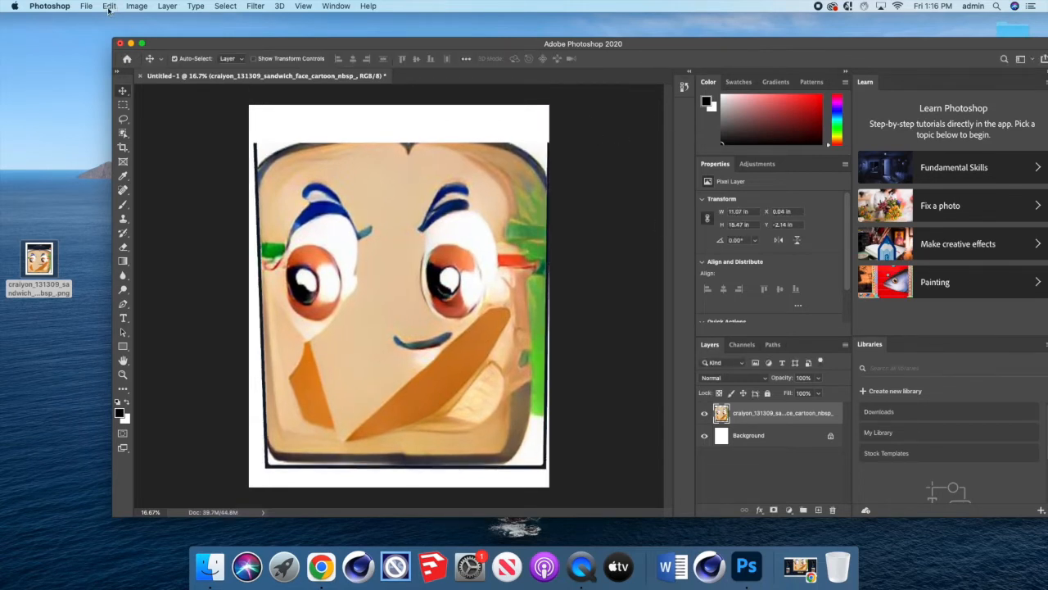
pyautogui.click(108, 6)
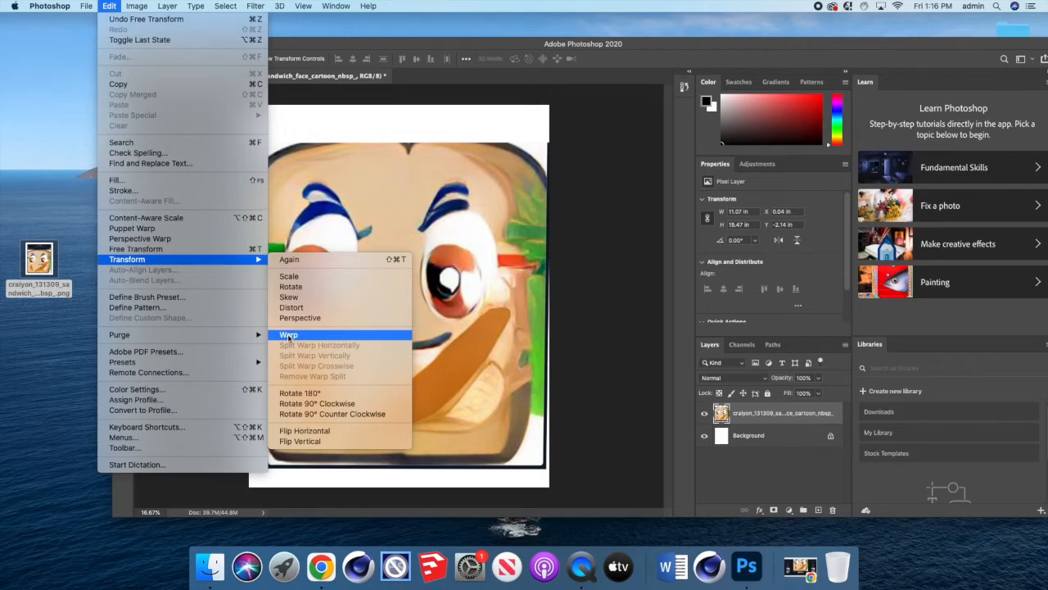
# Warp the sandwich face's corners and edges outward so it fills the canvas.
pyautogui.click(288, 334)
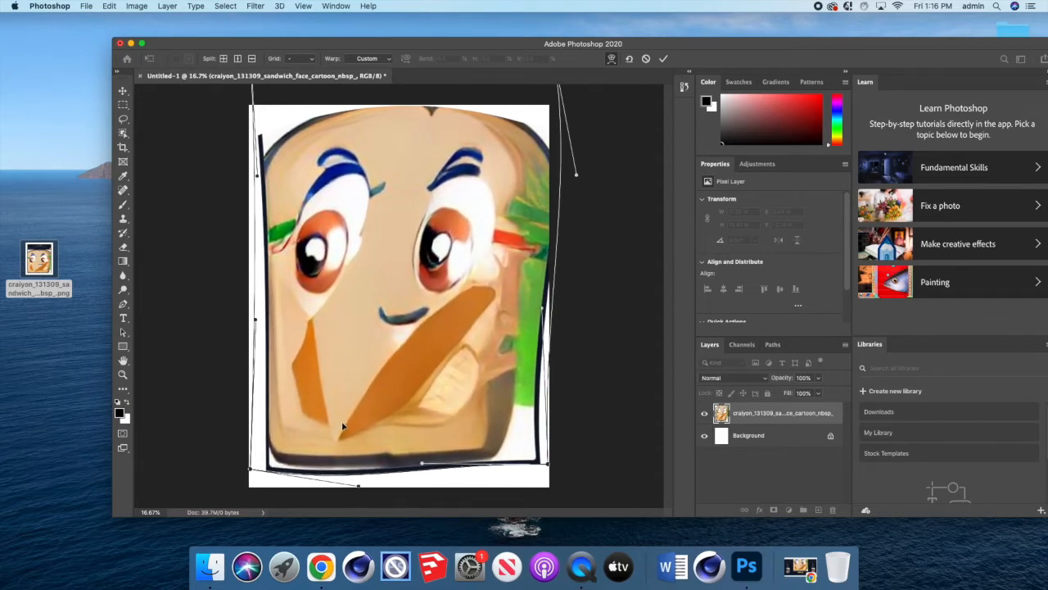
pyautogui.moveTo(286, 155)
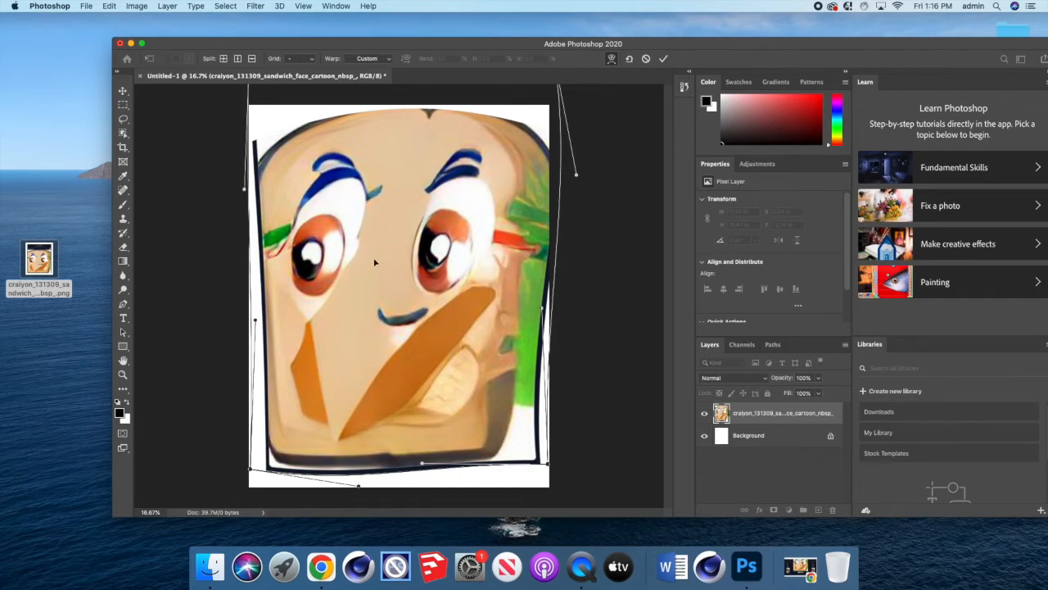
pyautogui.moveTo(639, 119)
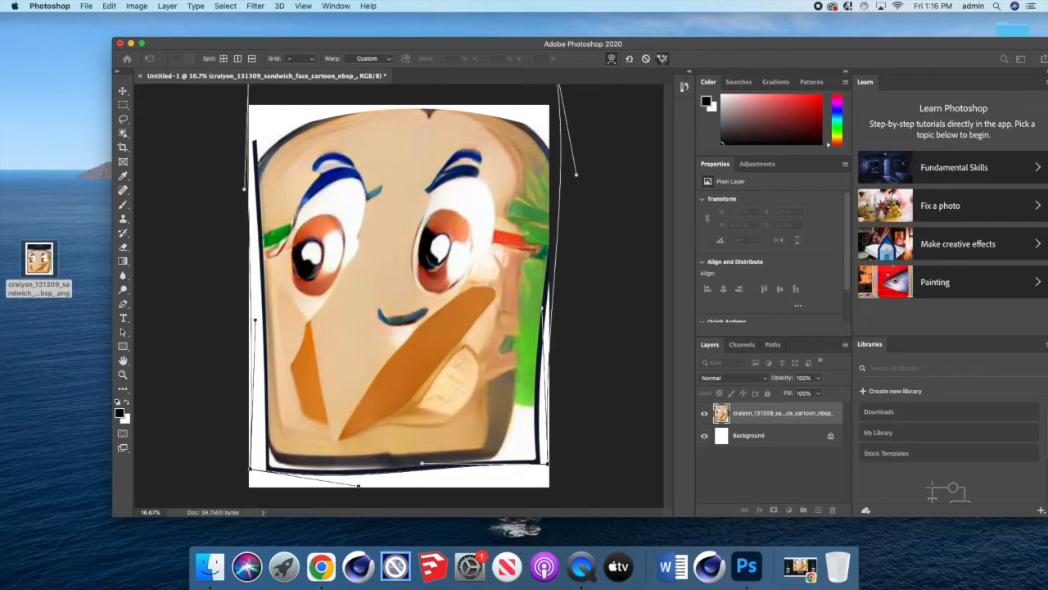
pyautogui.click(662, 59)
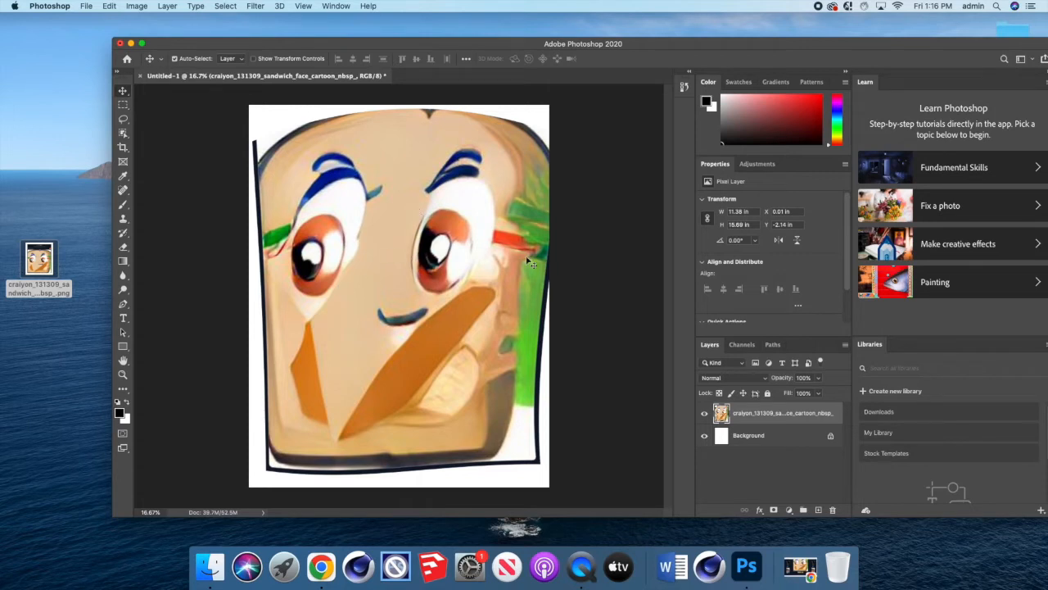
pyautogui.moveTo(307, 215)
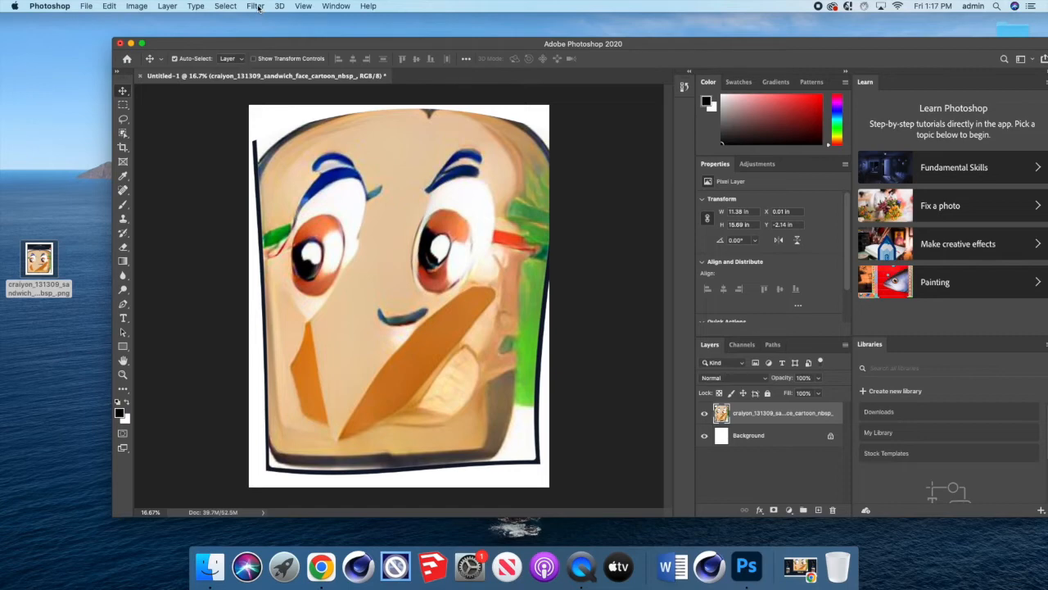
# Preview the Sketch > Photocopy effect in the Filter Gallery, turning the sandwich face into line art.
pyautogui.click(255, 6)
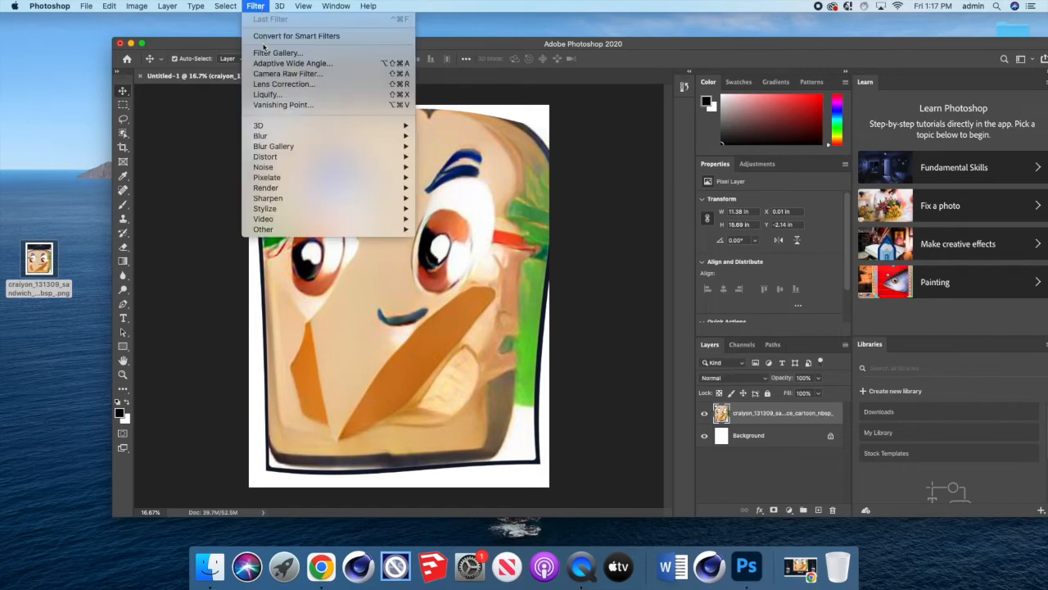
pyautogui.click(277, 52)
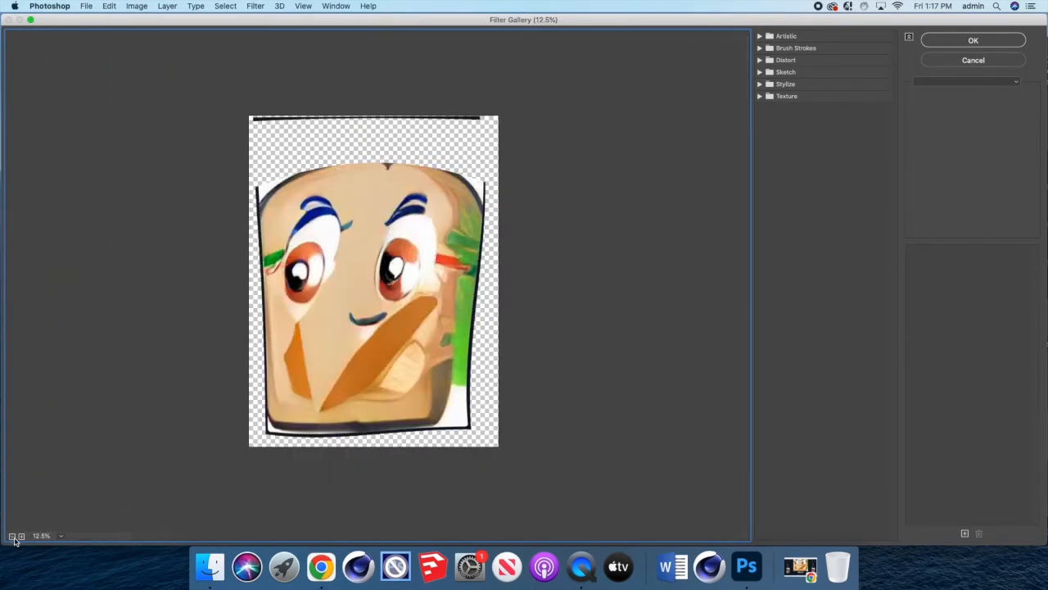
pyautogui.click(20, 535)
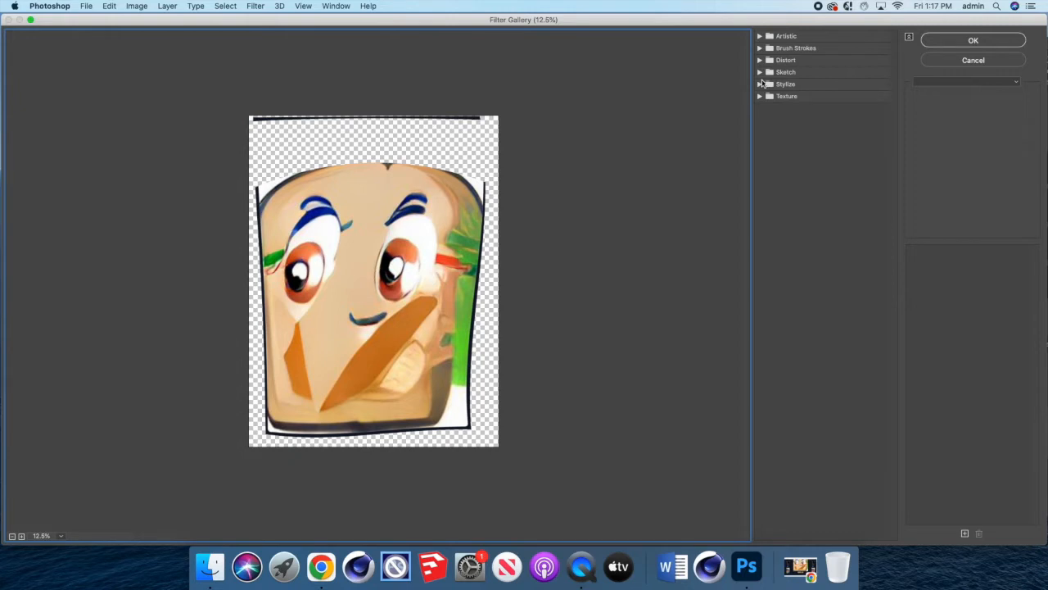
pyautogui.moveTo(758, 94)
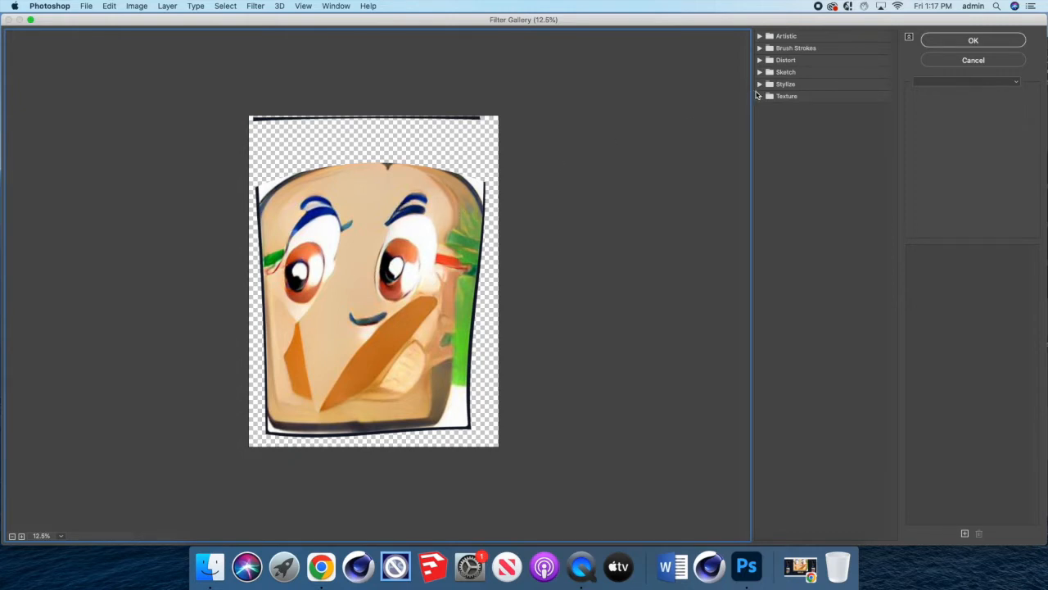
pyautogui.click(785, 72)
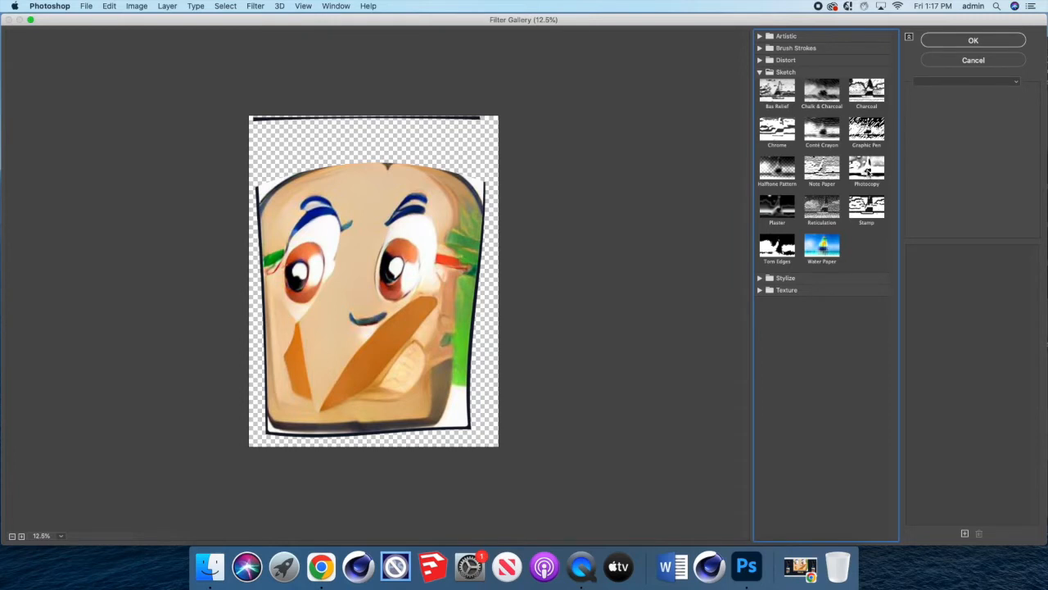
pyautogui.click(867, 168)
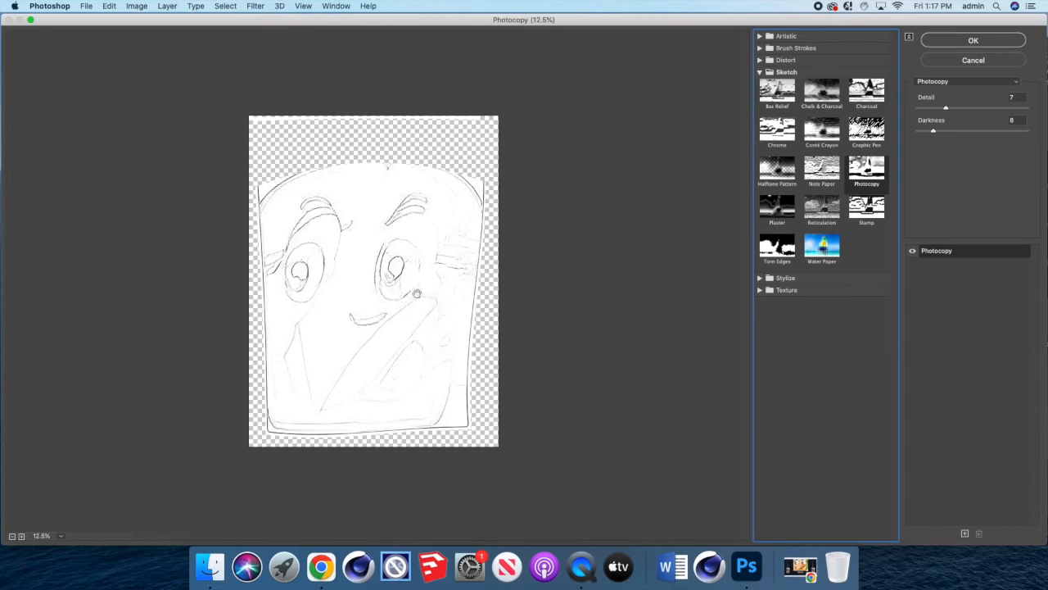
pyautogui.moveTo(375, 319)
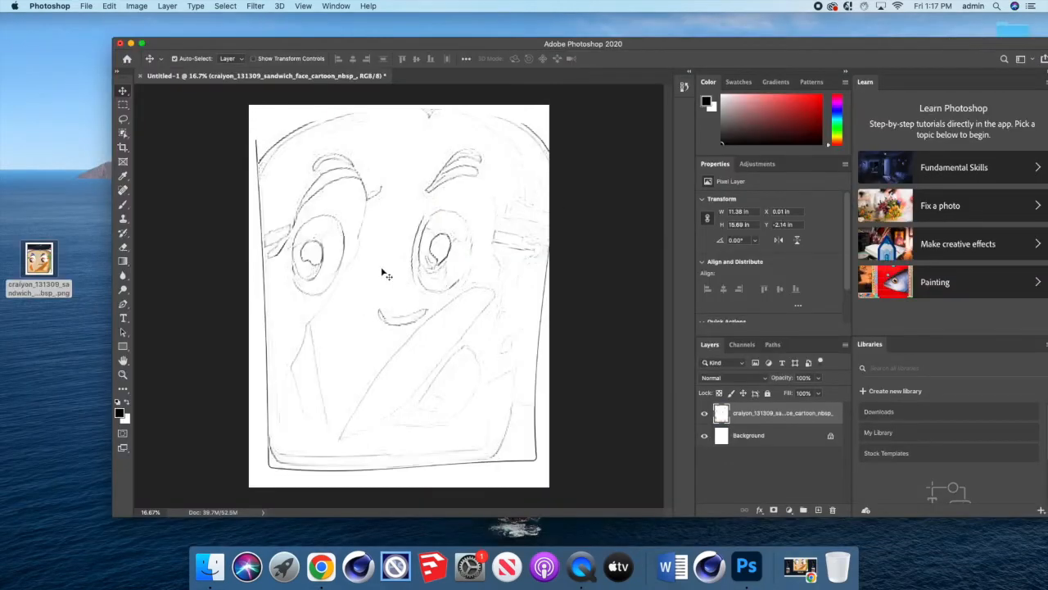
# Save the line art to the Desktop as JPEG 'first last', accepting the JPEG options.
pyautogui.click(86, 5)
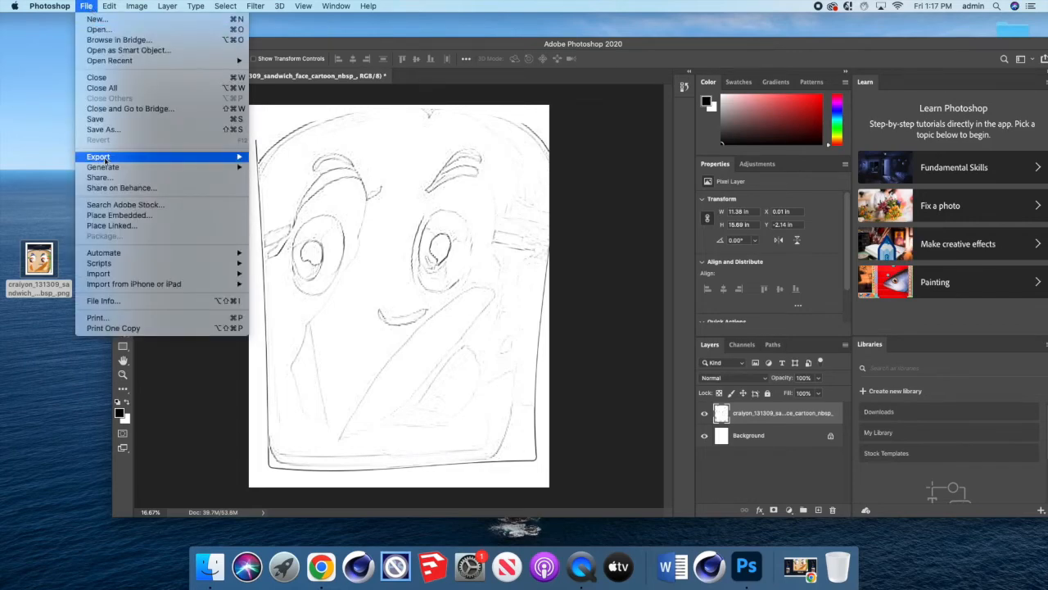
pyautogui.moveTo(95, 118)
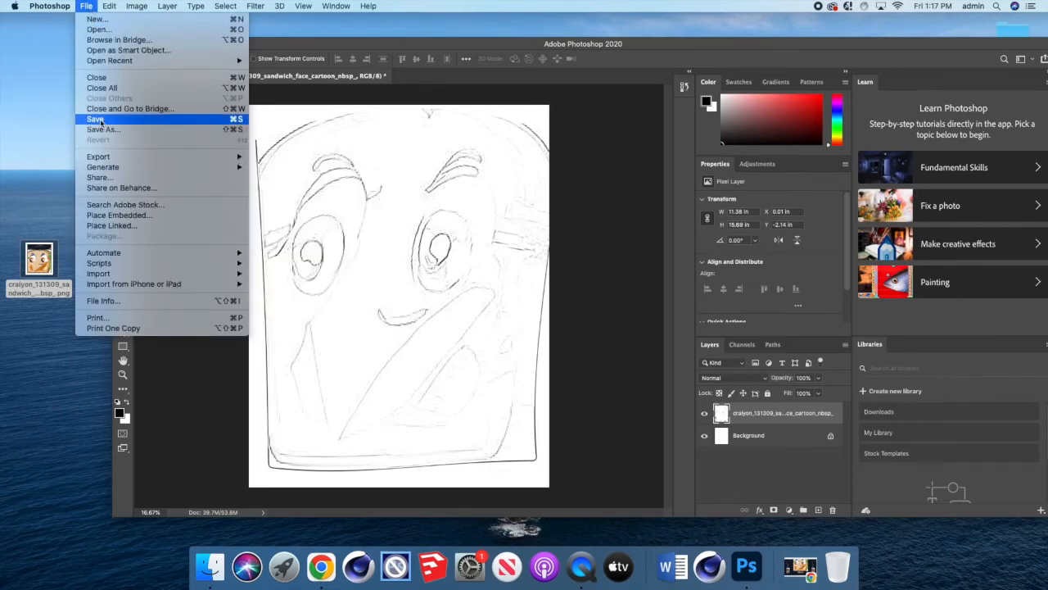
pyautogui.click(95, 119)
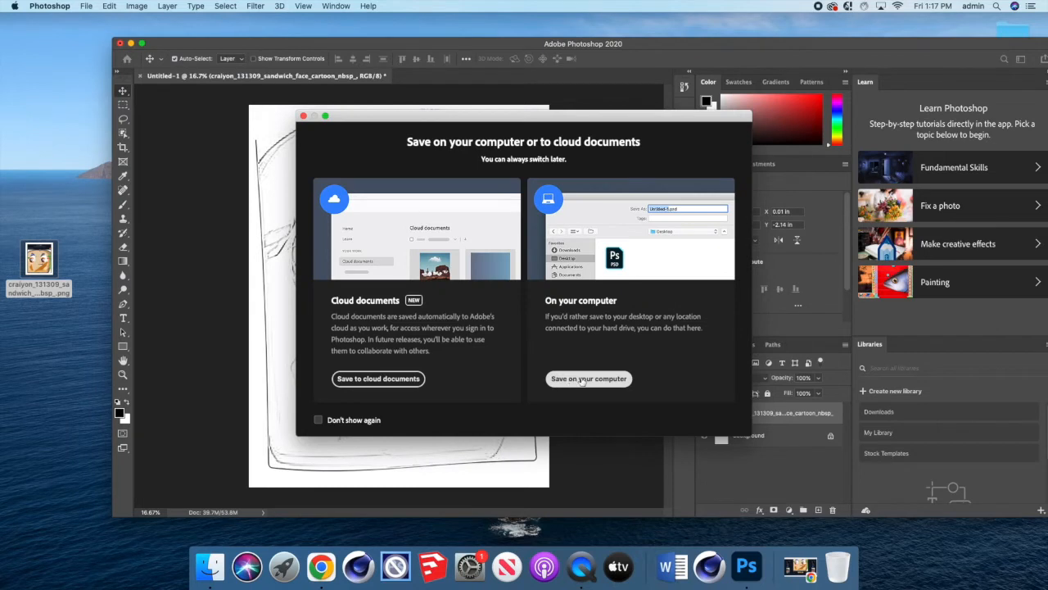
pyautogui.click(588, 379)
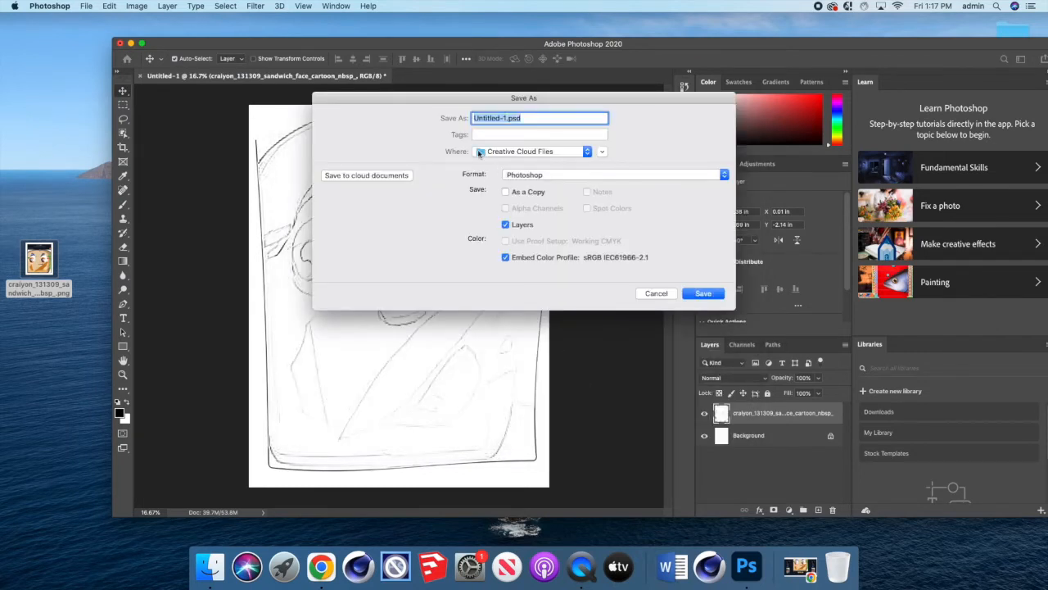
pyautogui.write('first')
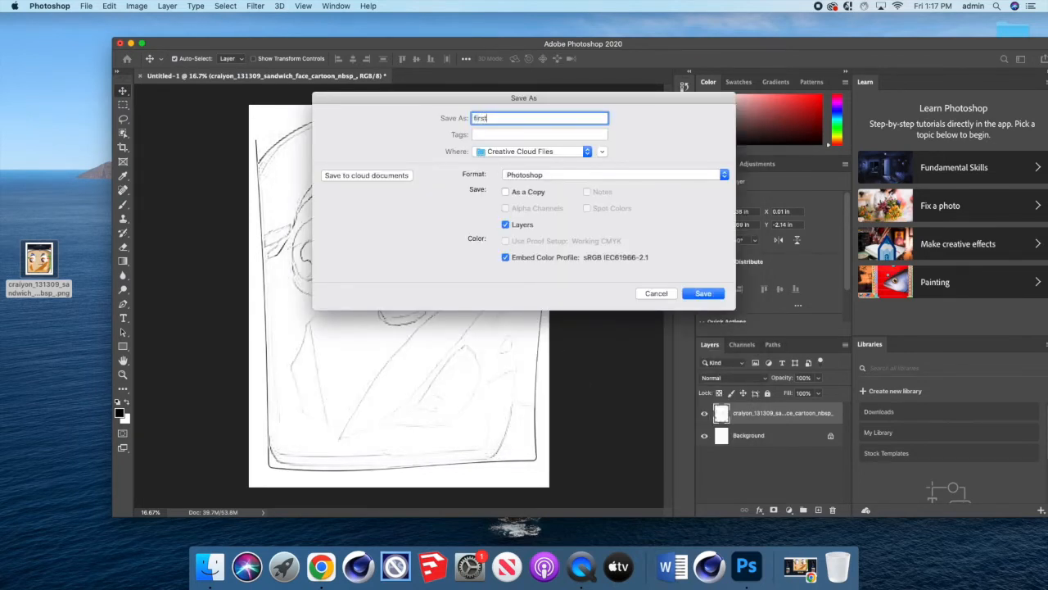
pyautogui.write('last')
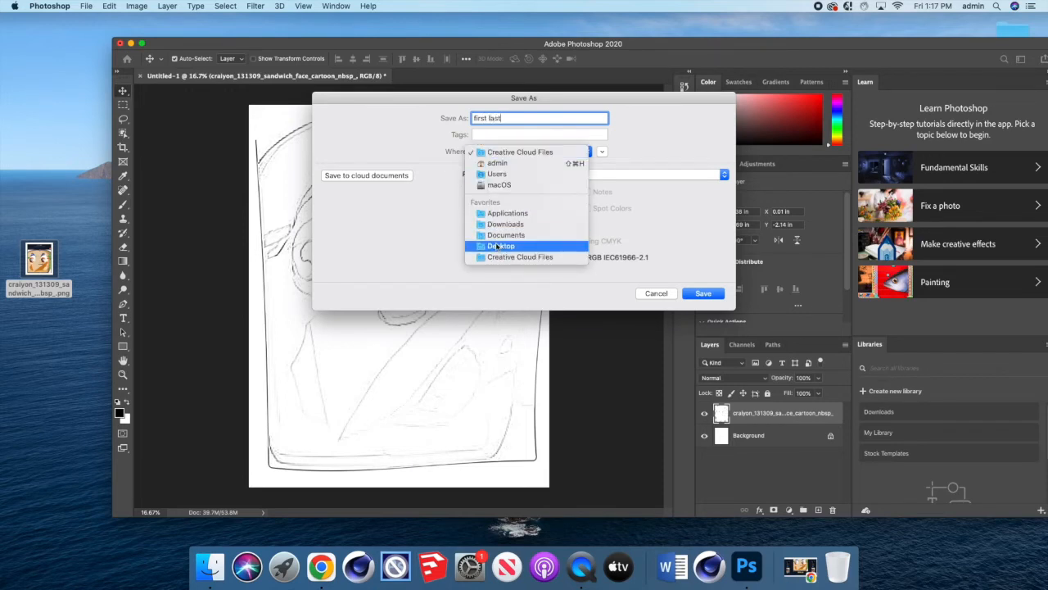
pyautogui.click(610, 173)
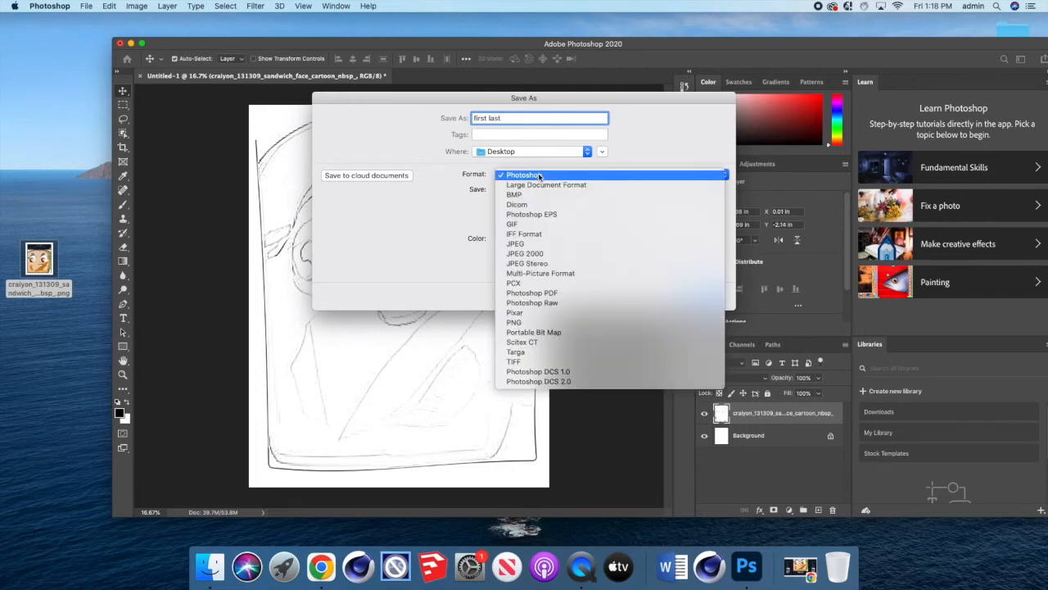
pyautogui.click(515, 243)
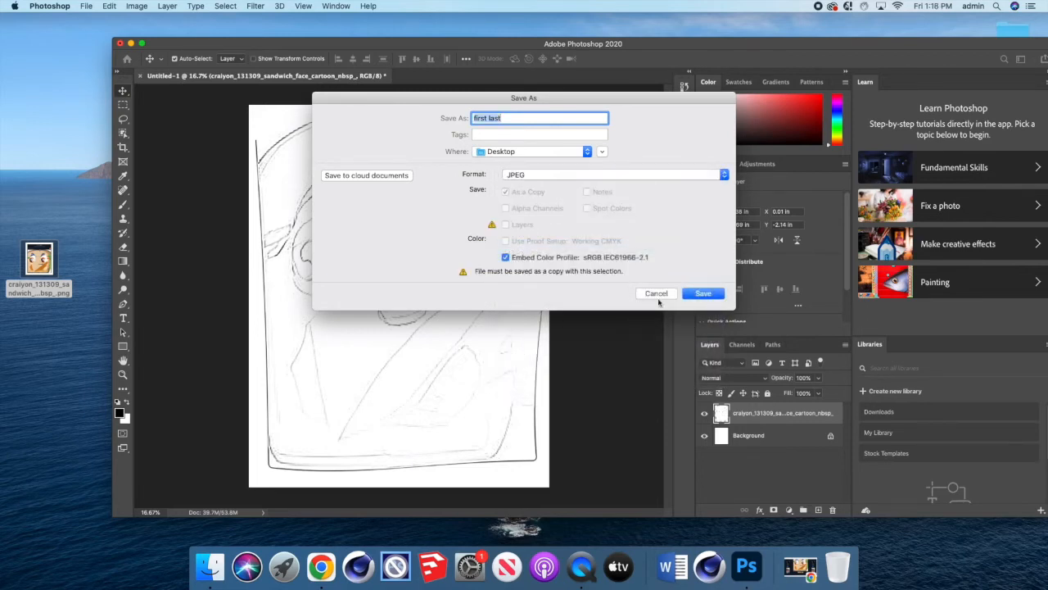
pyautogui.click(703, 293)
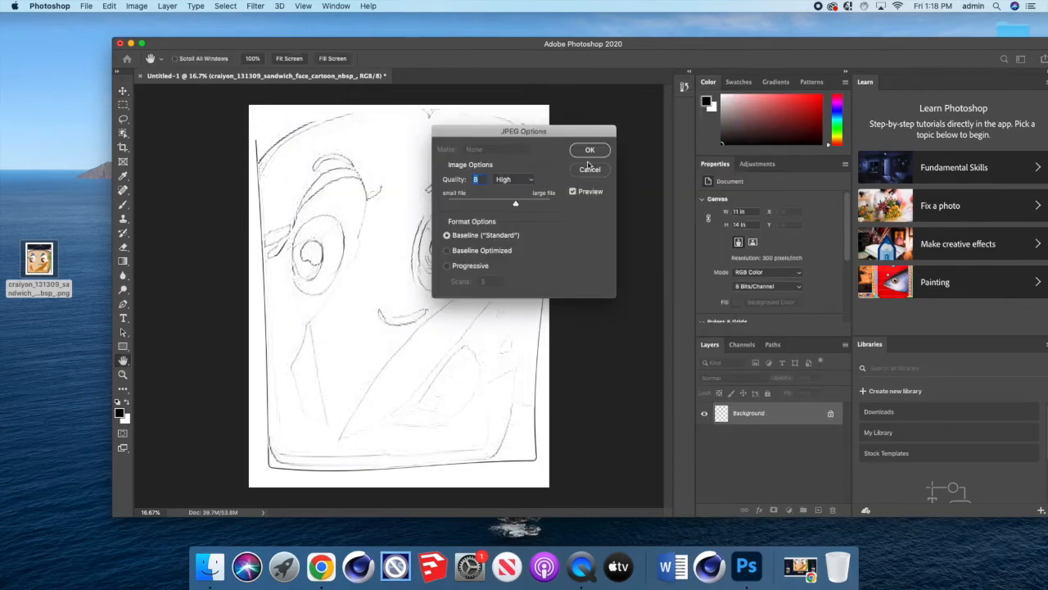
pyautogui.click(589, 149)
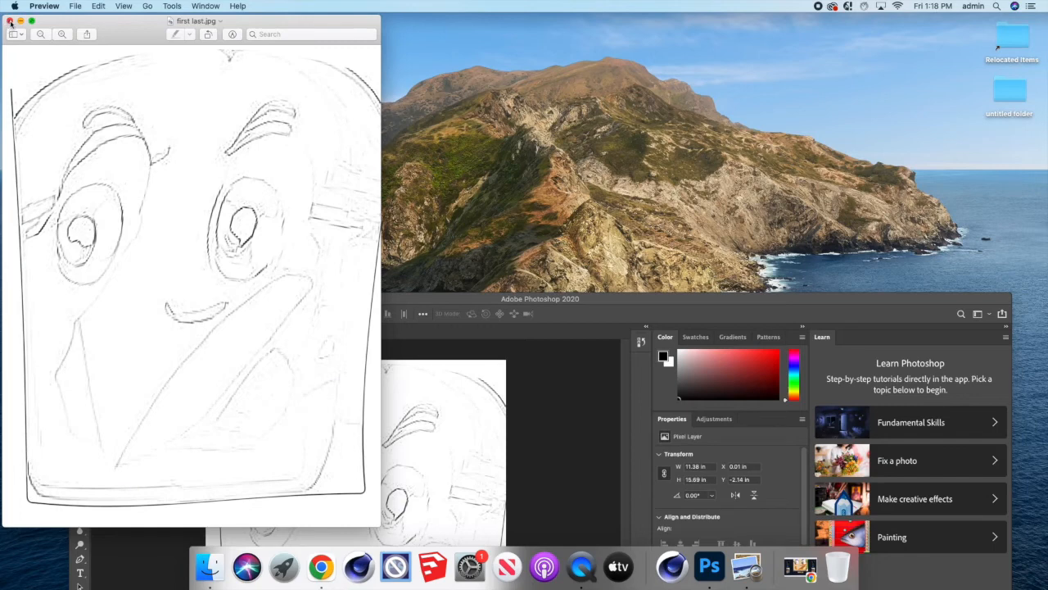
# Close the preview, reopen first last.jpg from the desktop, then close it again.
pyautogui.click(9, 20)
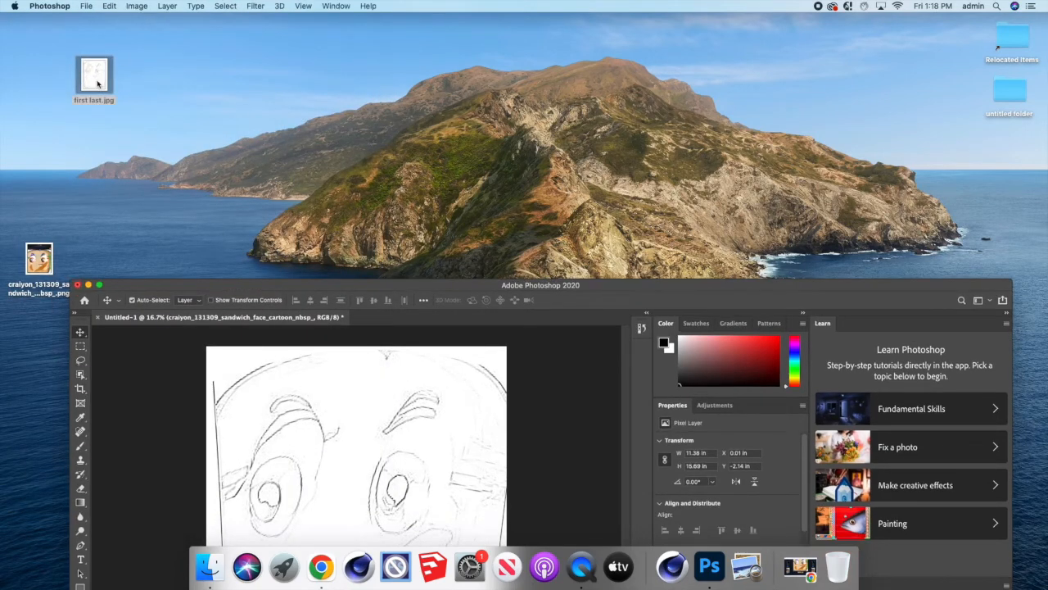
pyautogui.doubleClick(94, 74)
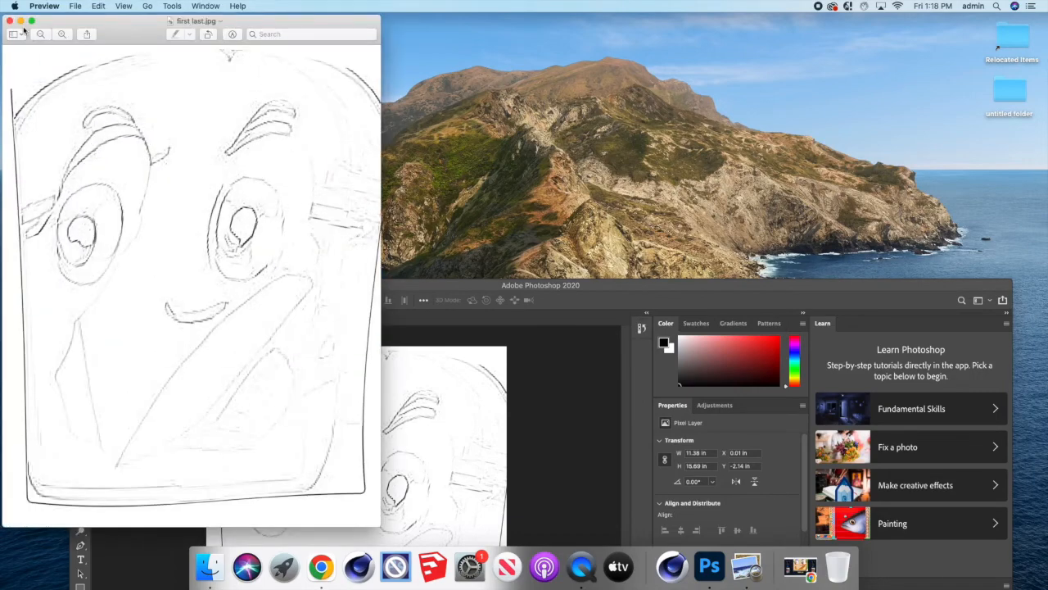
pyautogui.click(13, 20)
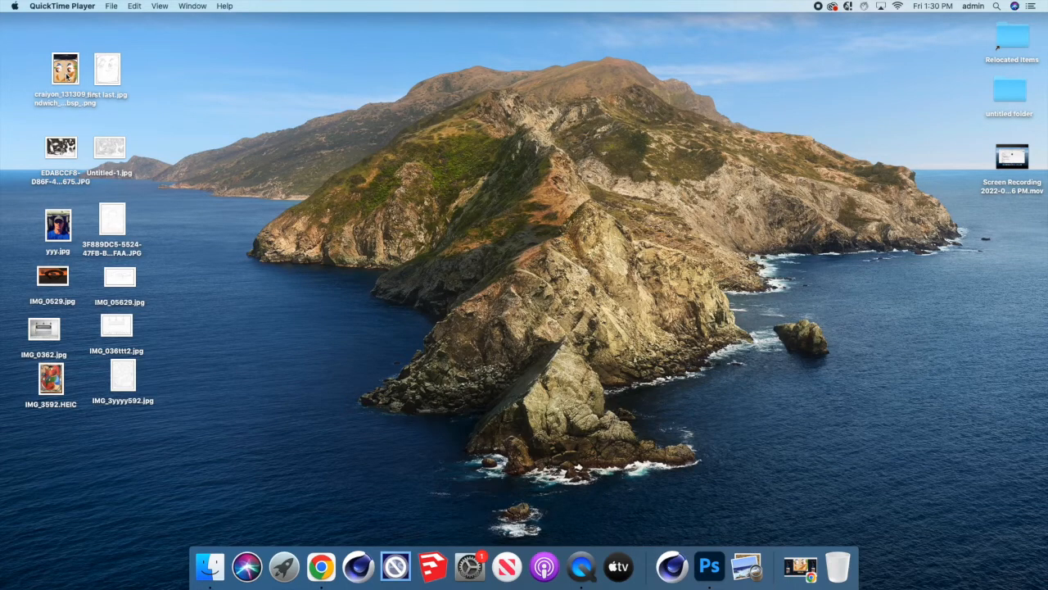
pyautogui.doubleClick(66, 70)
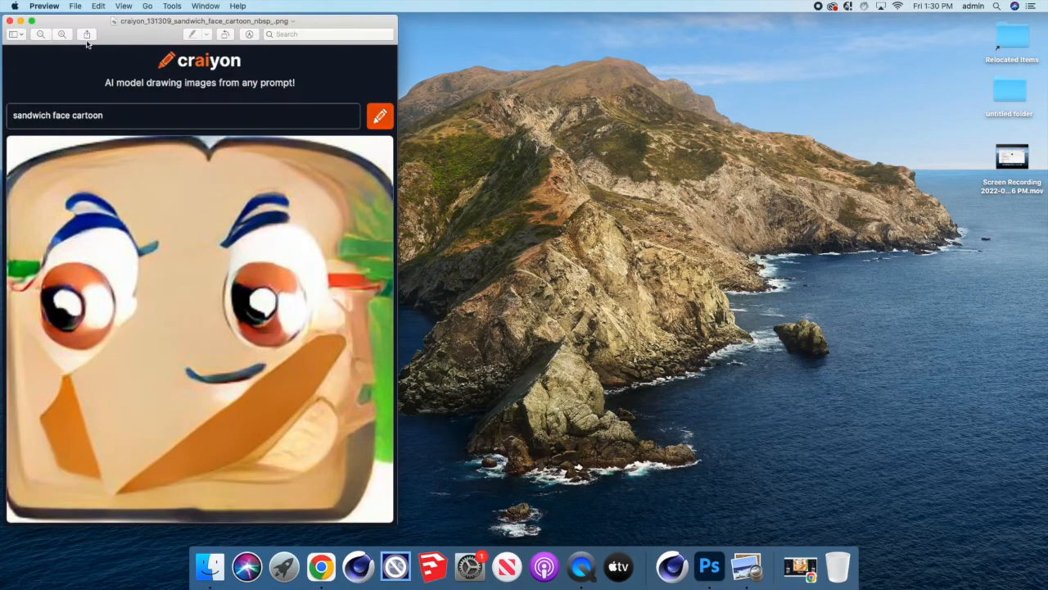
pyautogui.moveTo(200, 21); pyautogui.dragTo(659, 24)
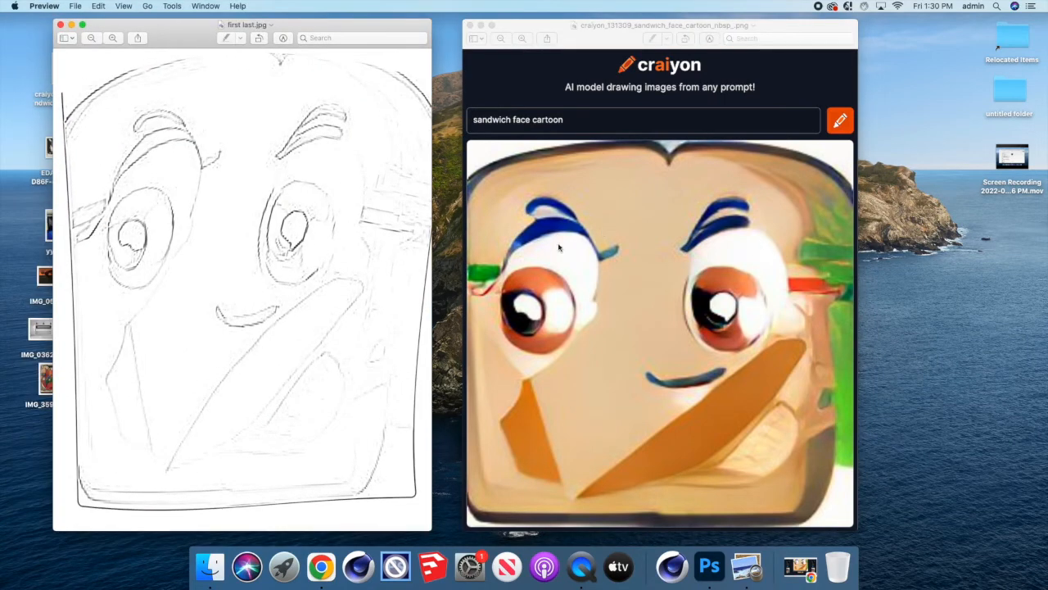
pyautogui.moveTo(559, 248)
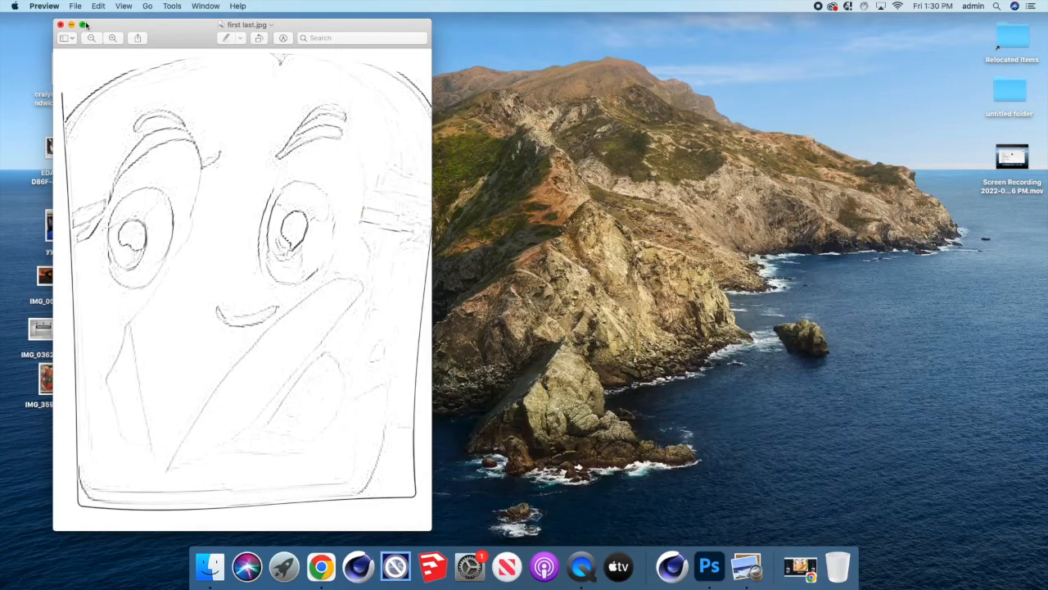
pyautogui.click(60, 24)
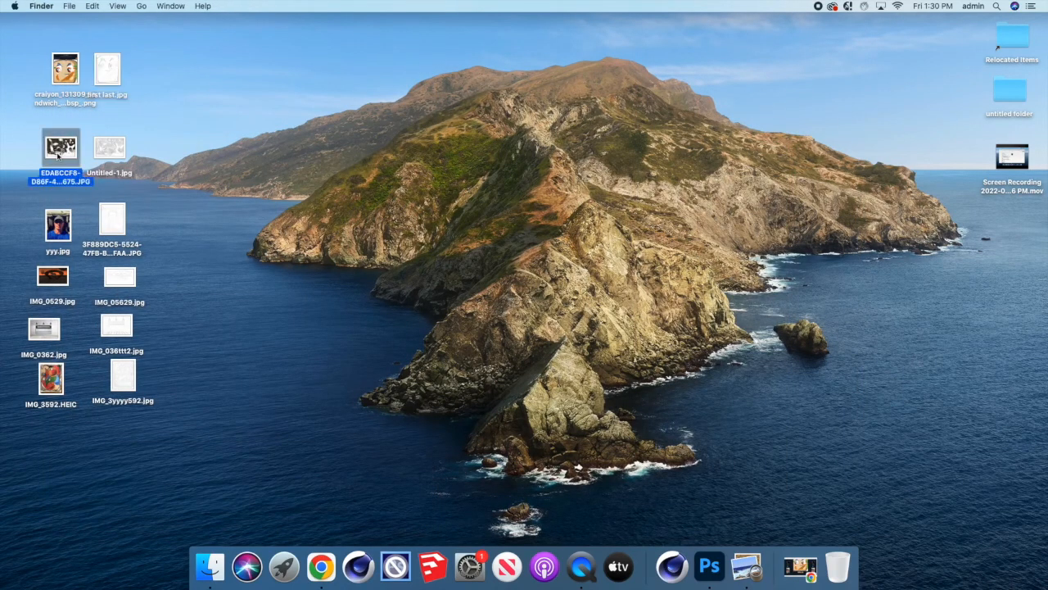
pyautogui.doubleClick(61, 151)
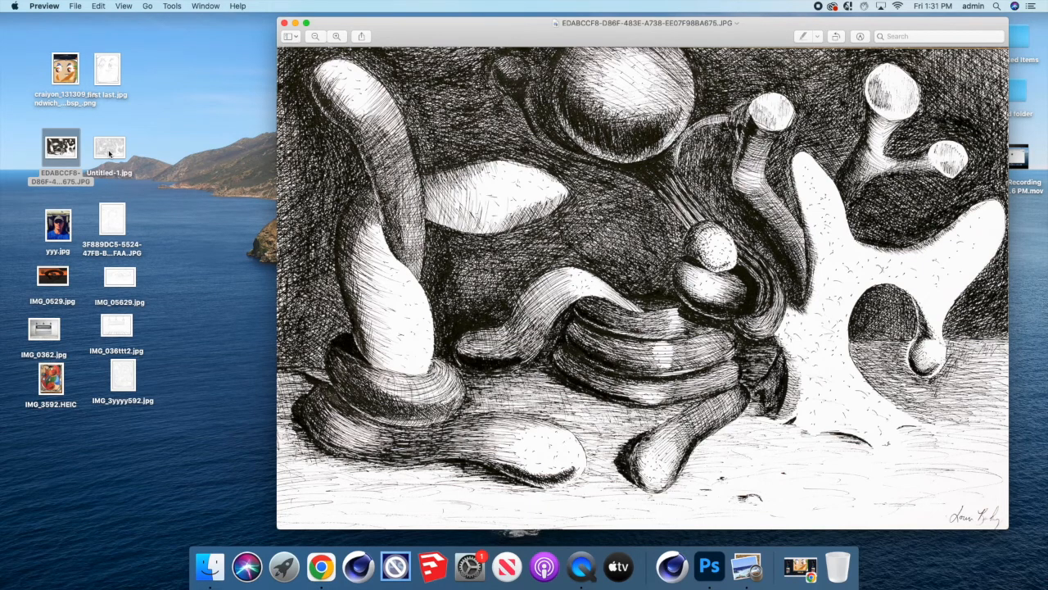
pyautogui.doubleClick(109, 148)
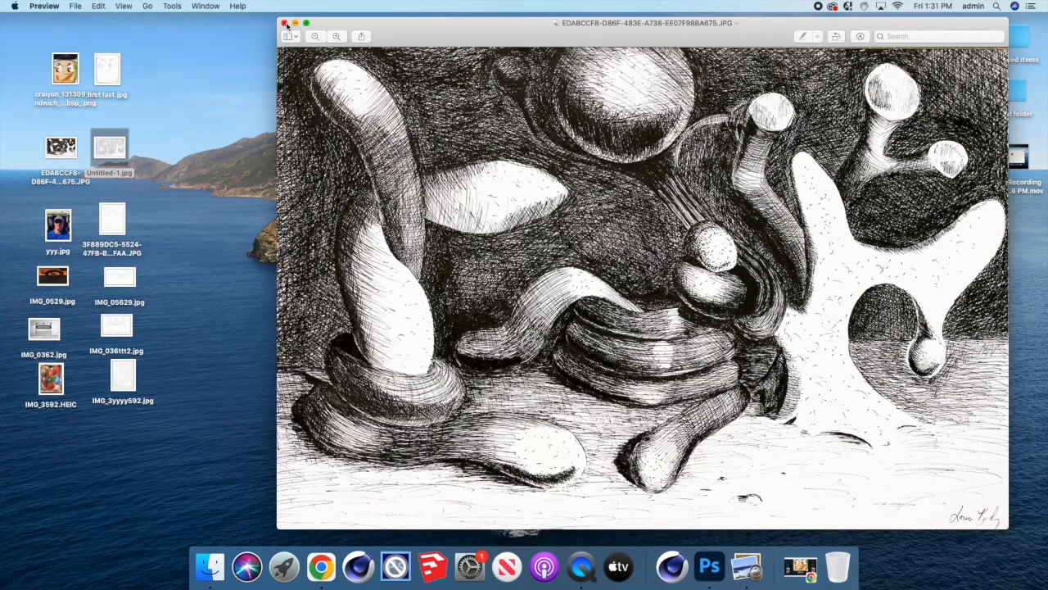
pyautogui.click(285, 23)
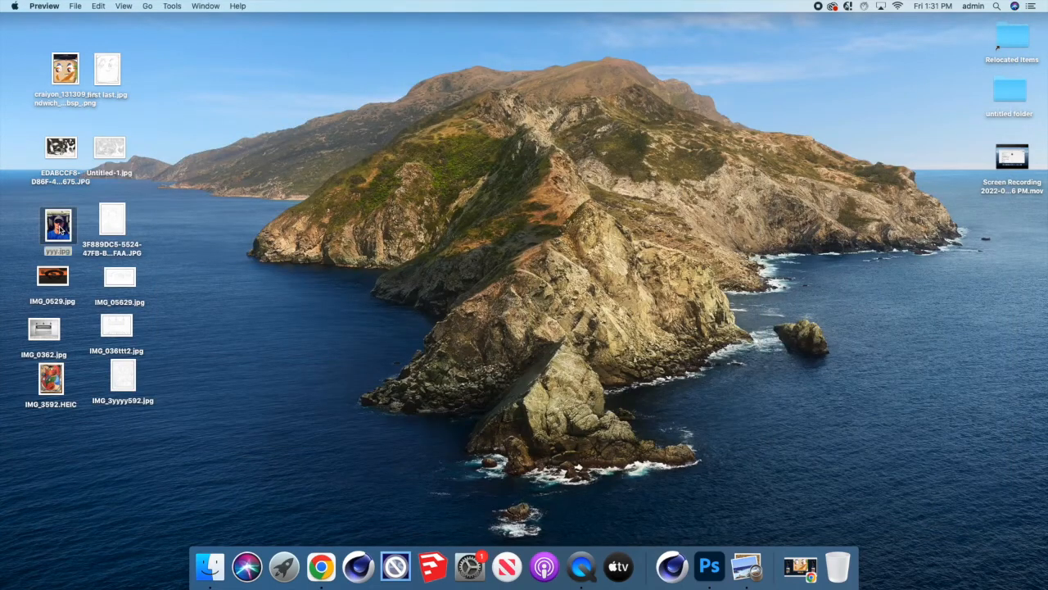
# Open yyy.jpg and its sketched version side by side for comparison.
pyautogui.doubleClick(56, 229)
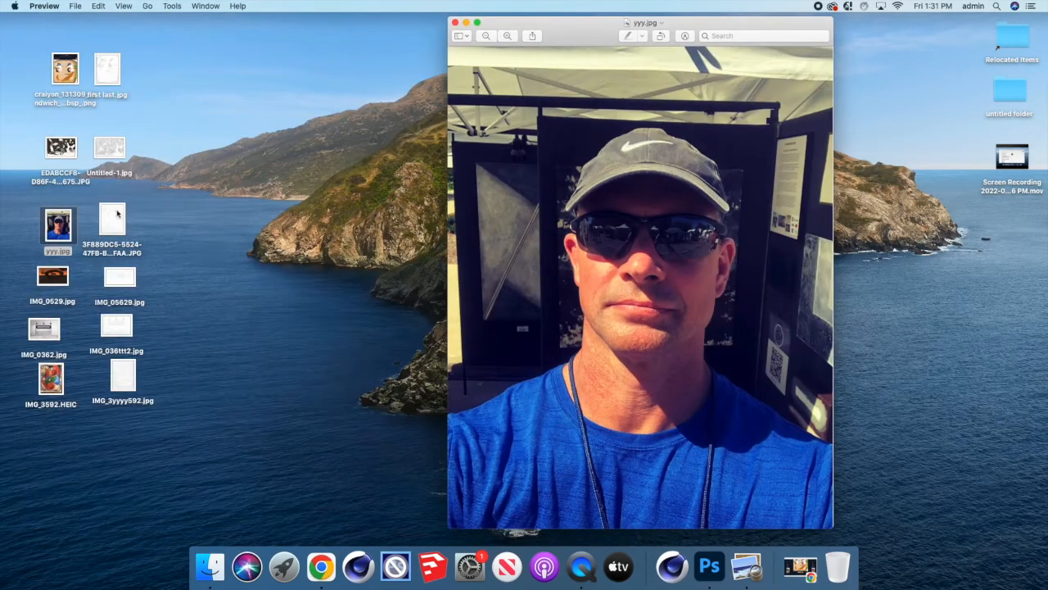
pyautogui.doubleClick(112, 222)
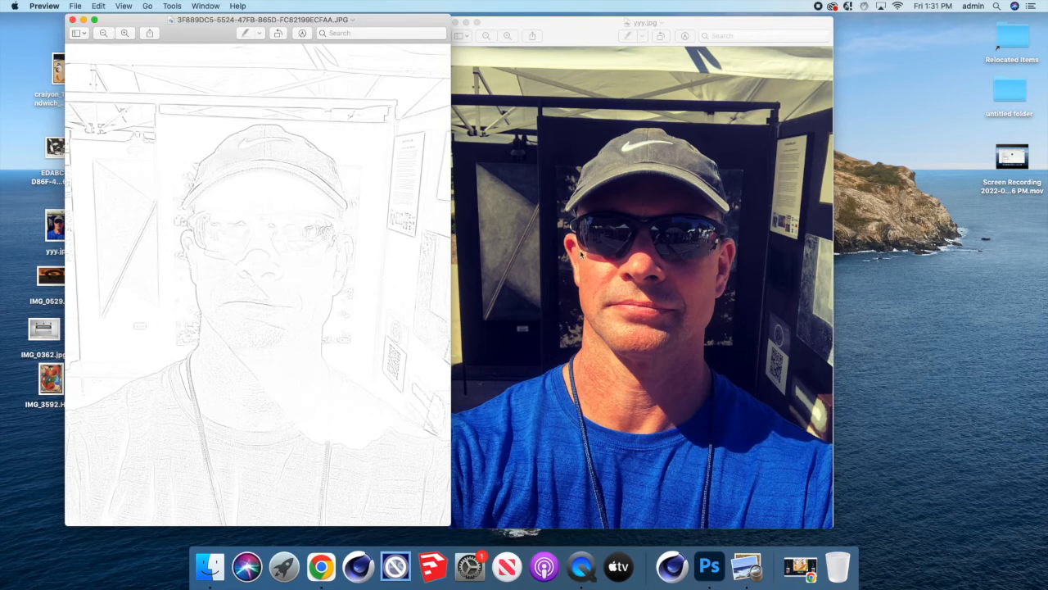
pyautogui.moveTo(582, 254)
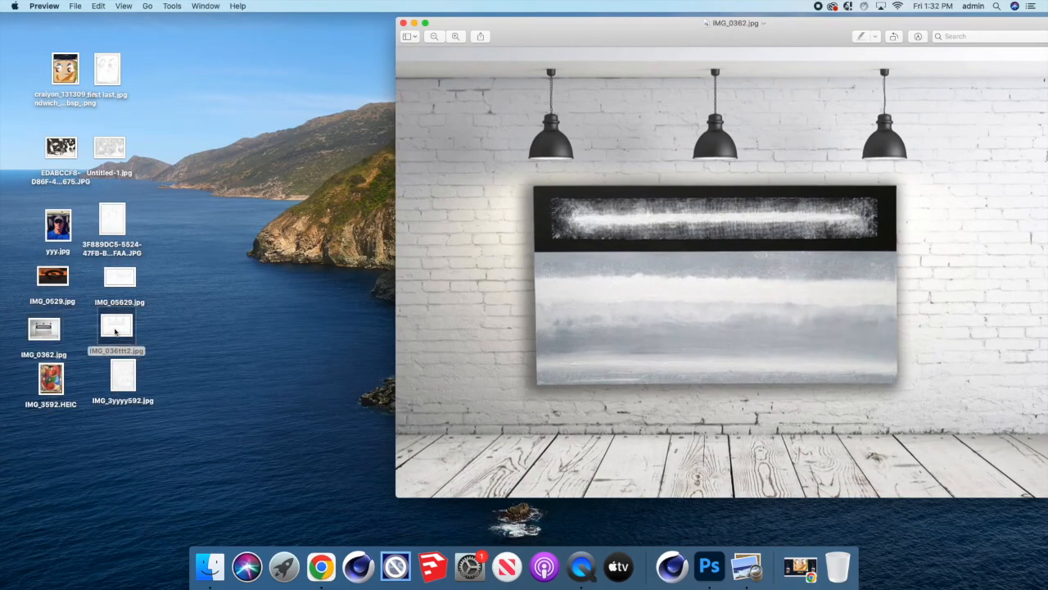
# Open IMG_036tt2.jpg to compare with the painting photo, then select IMG_3592.HEIC.
pyautogui.doubleClick(117, 326)
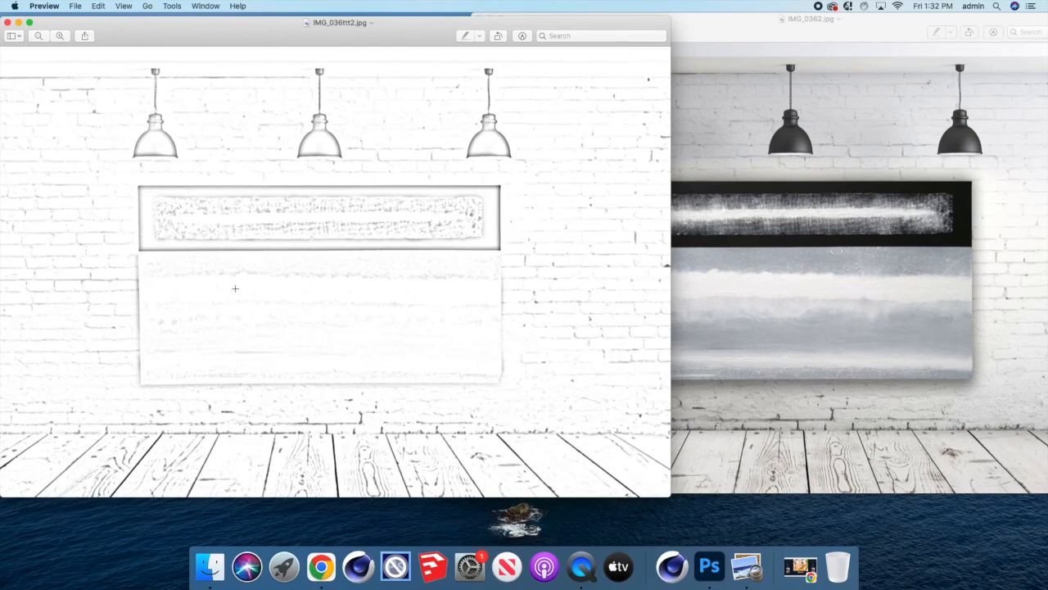
pyautogui.moveTo(287, 279)
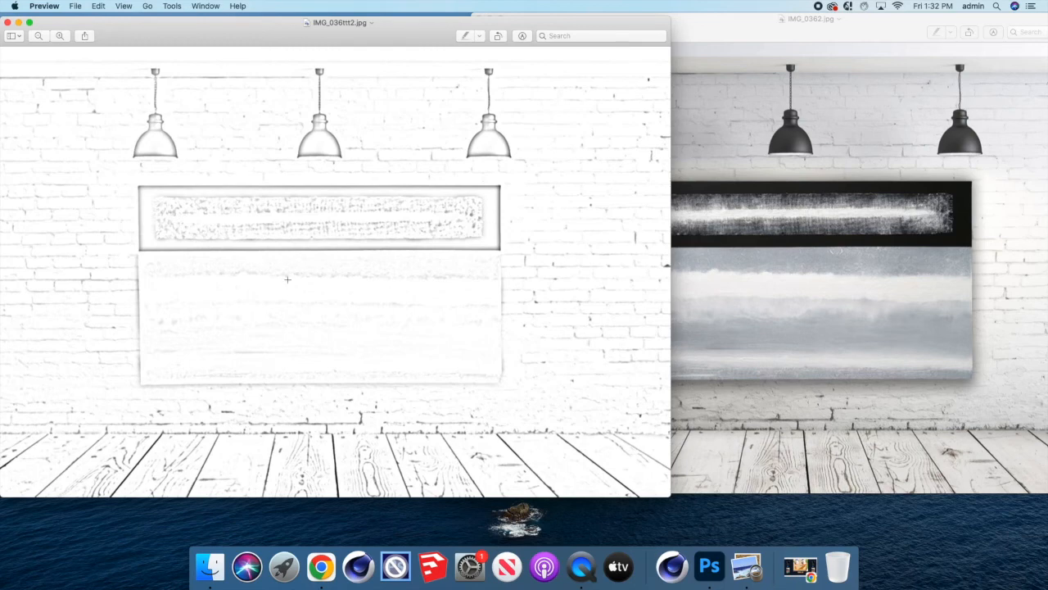
pyautogui.moveTo(574, 334)
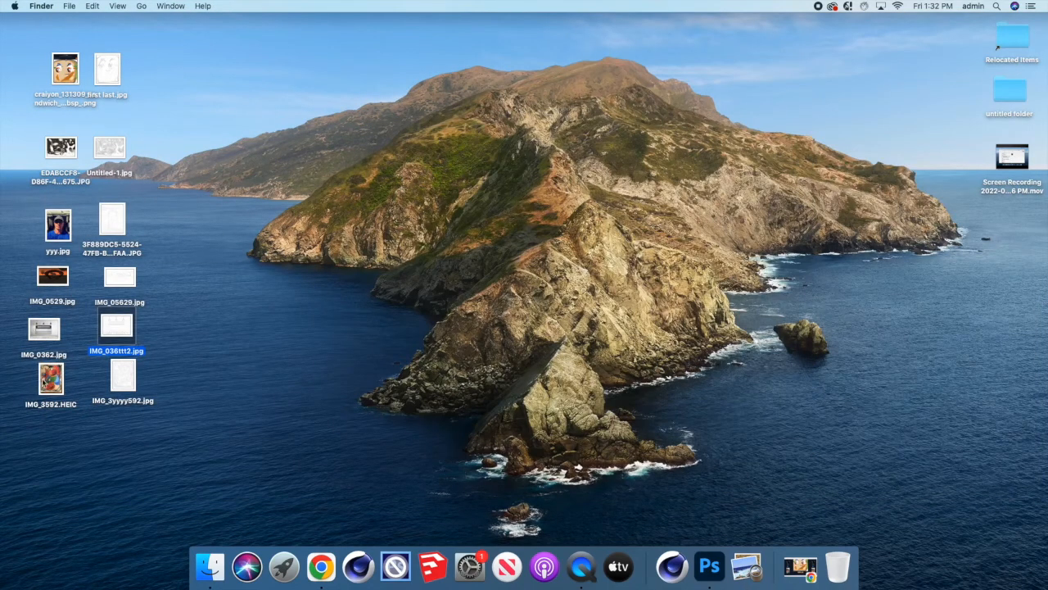
pyautogui.click(51, 378)
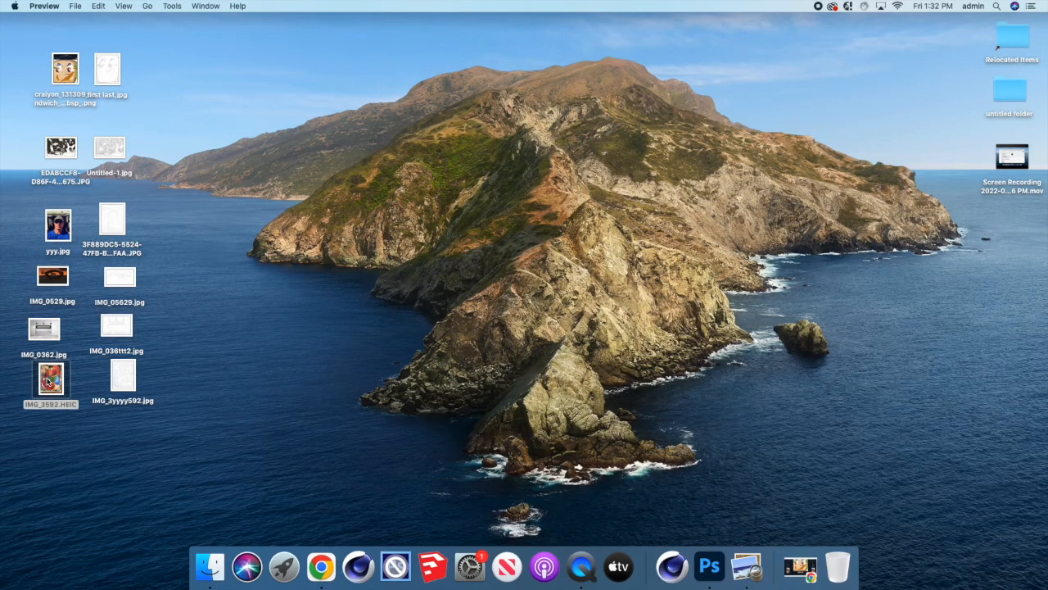
# Open IMG_3592.HEIC beside IMG_3yyyy592.jpg, then close the coloured original's window.
pyautogui.doubleClick(51, 379)
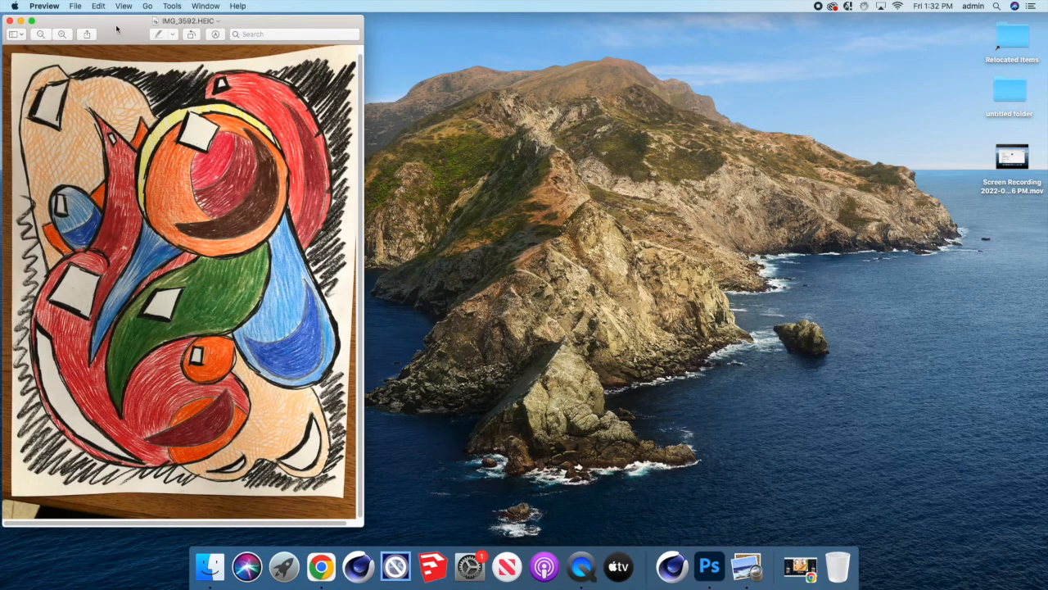
pyautogui.moveTo(184, 21); pyautogui.dragTo(725, 18)
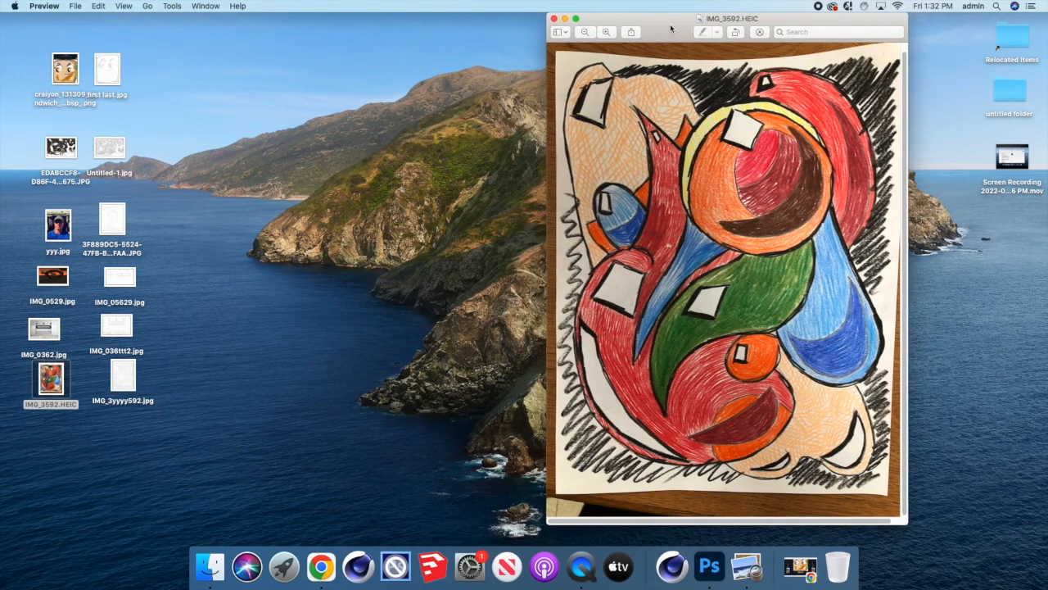
pyautogui.click(121, 377)
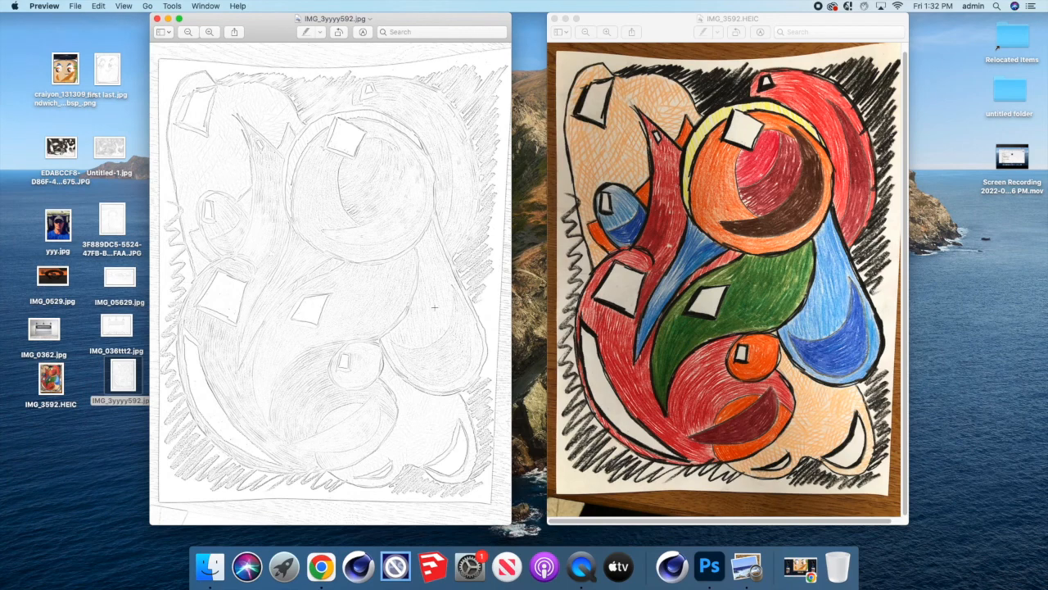
pyautogui.moveTo(329, 214)
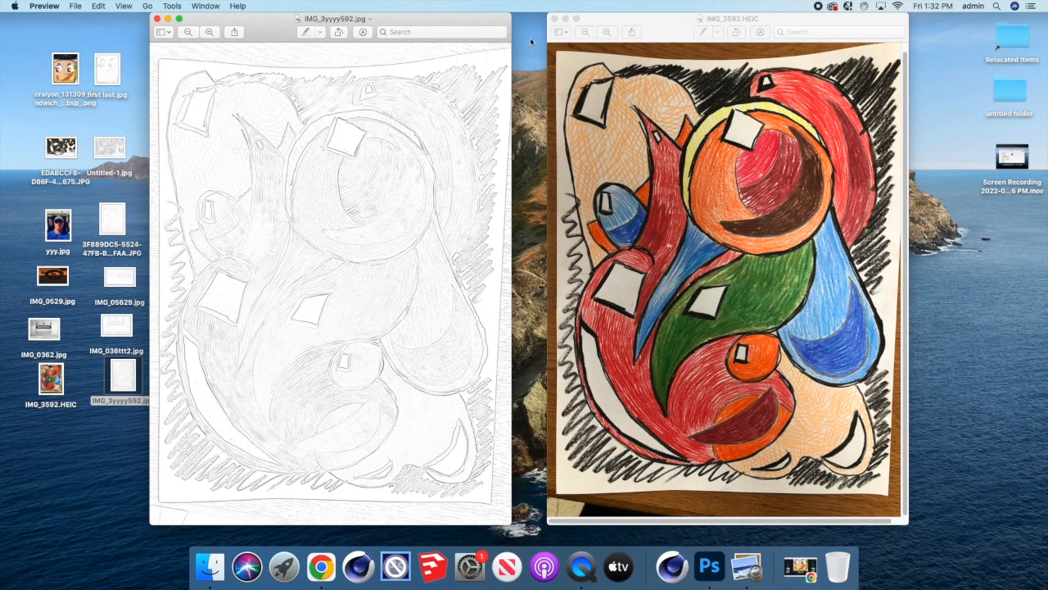
pyautogui.click(555, 18)
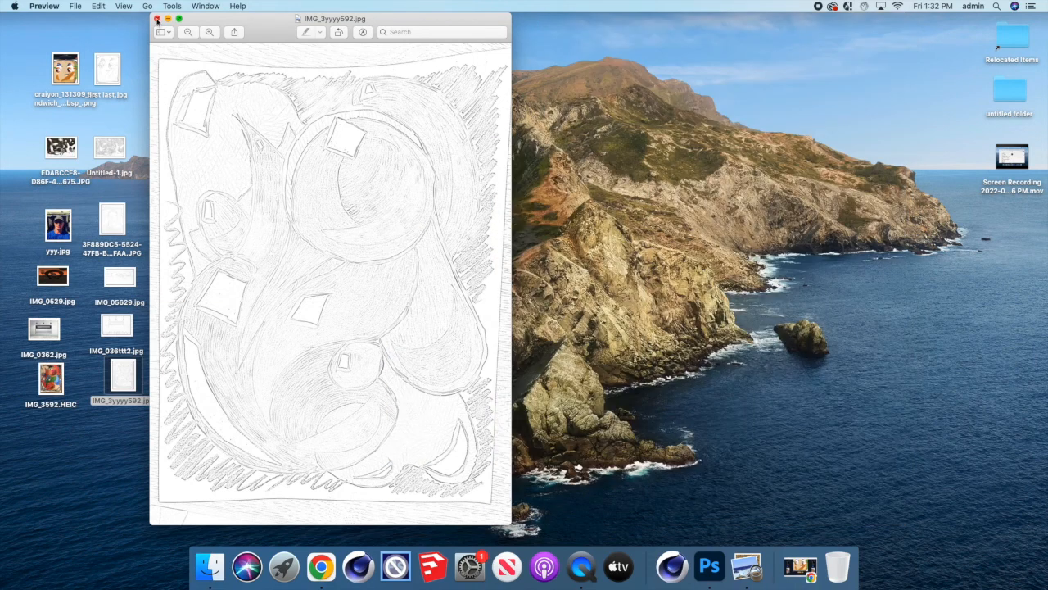